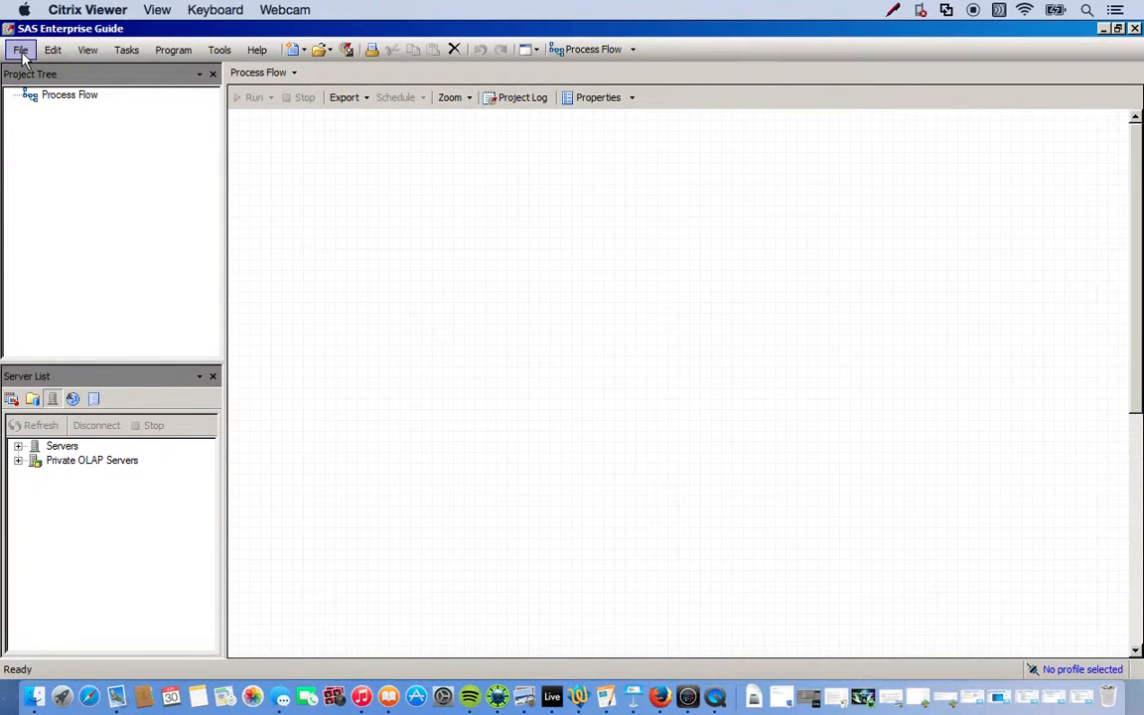
Create a new empty SAS program in the project
left_click(20, 50)
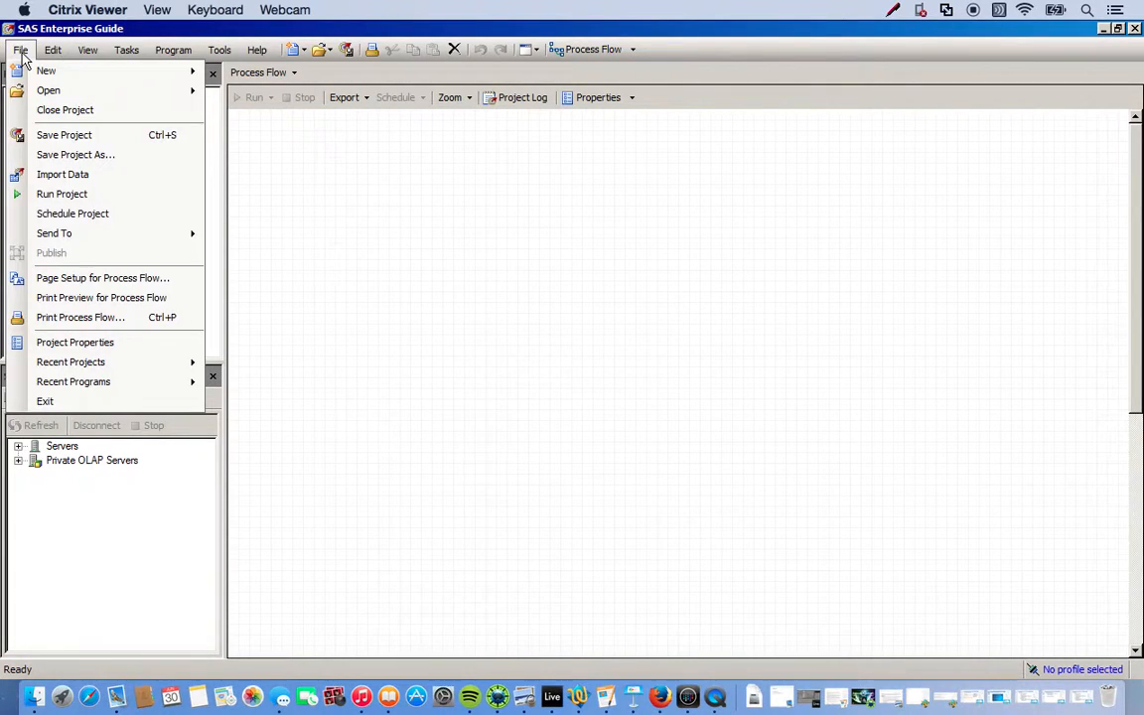
mouse_move(46, 71)
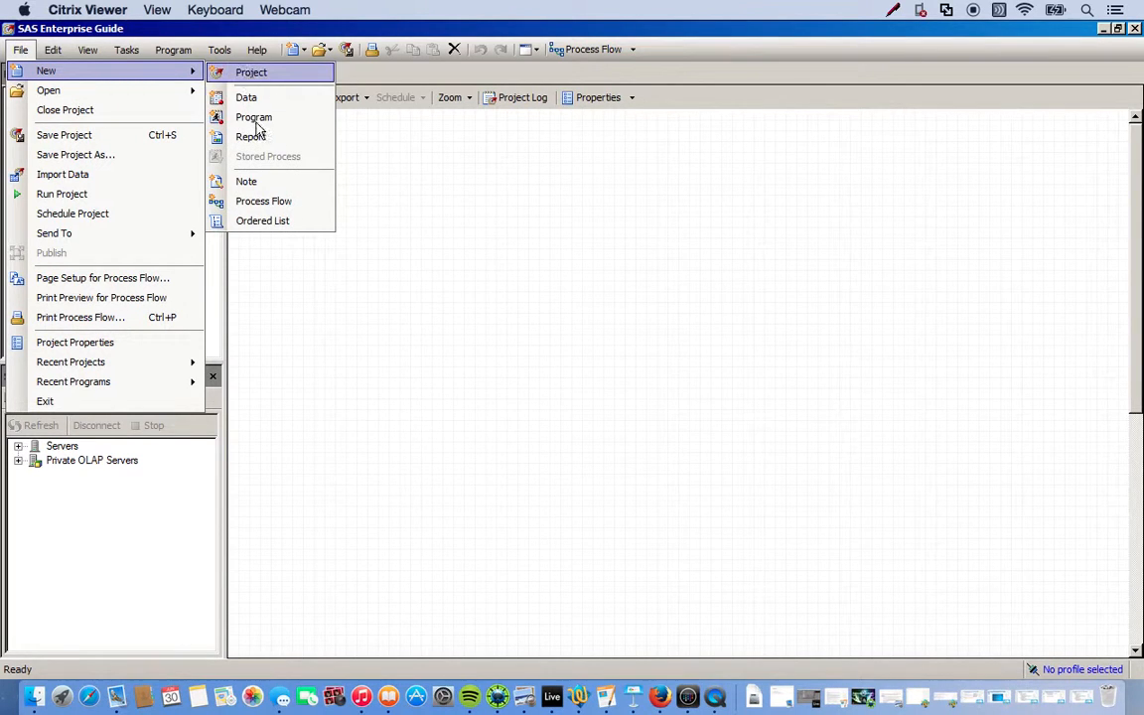
left_click(253, 118)
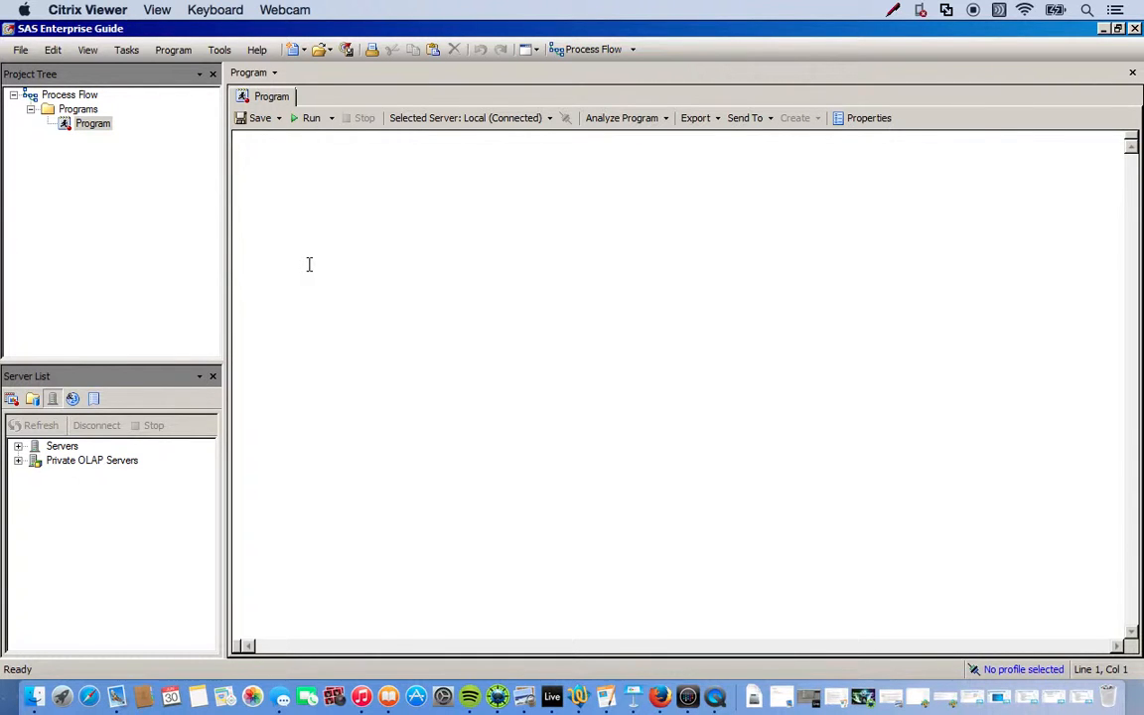
Start the program with the DATA statement data array_example;
left_click(256, 139)
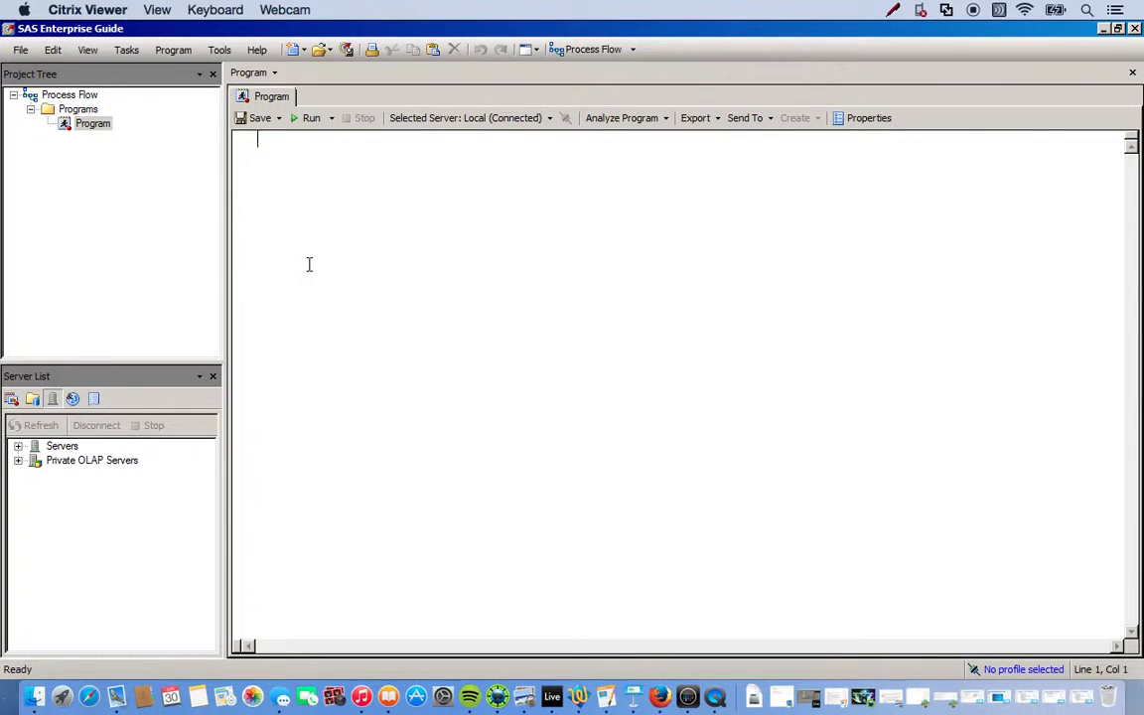
type("data")
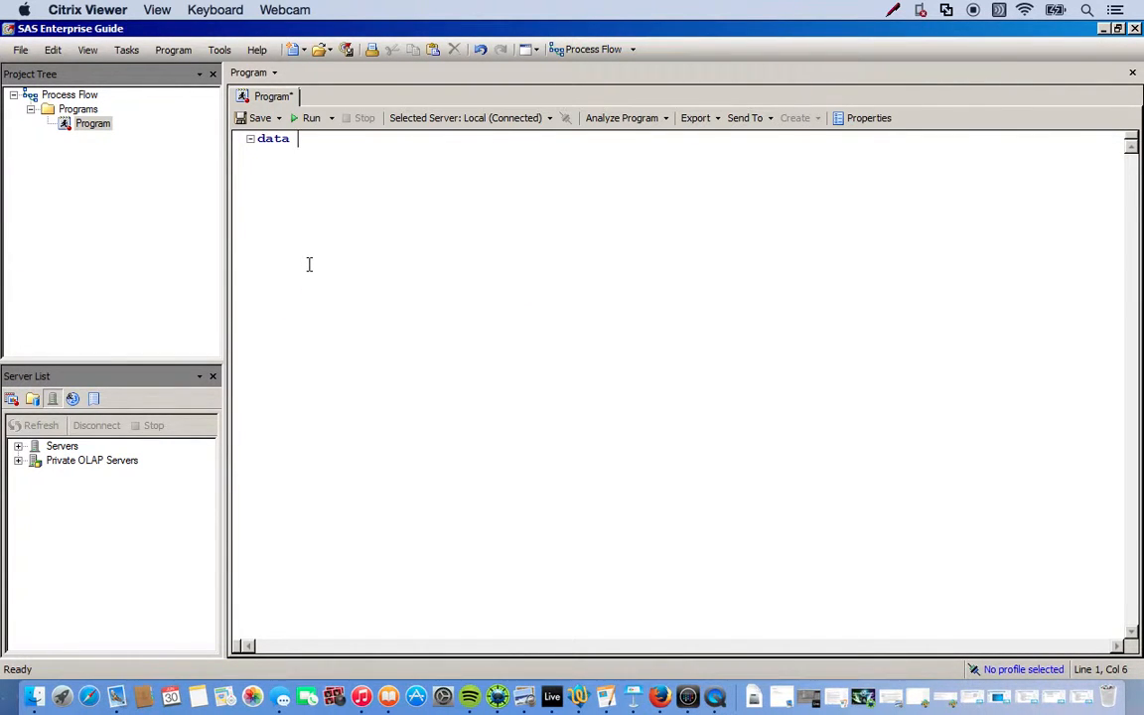
type("array_")
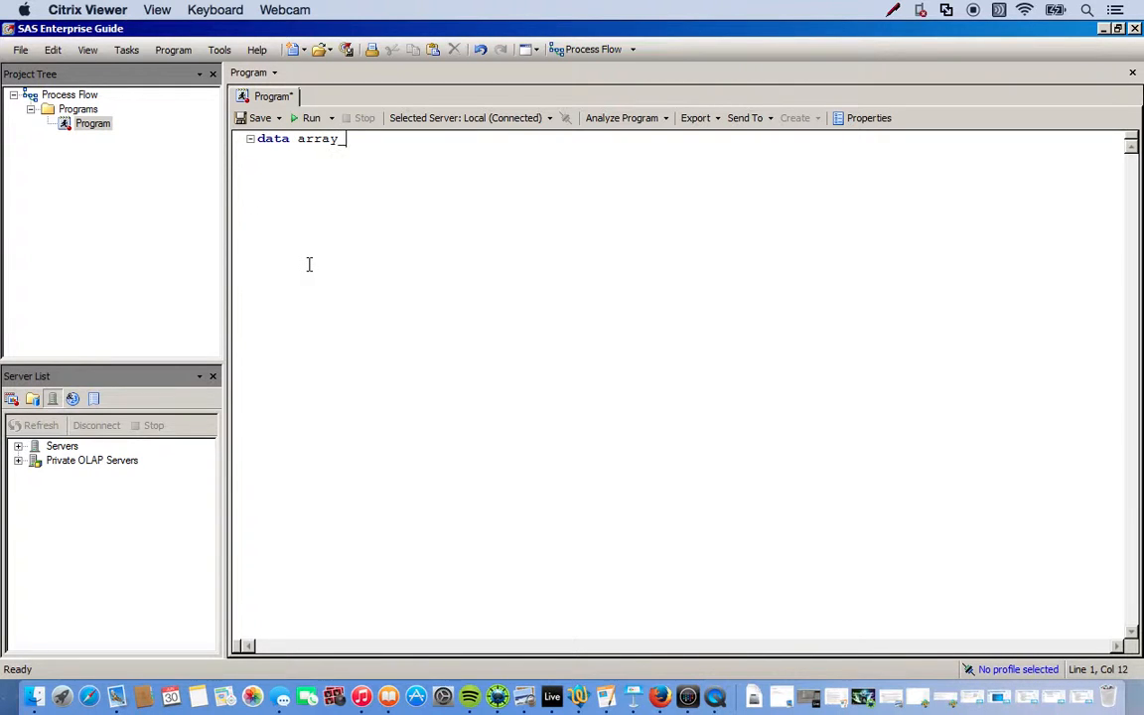
type("example")
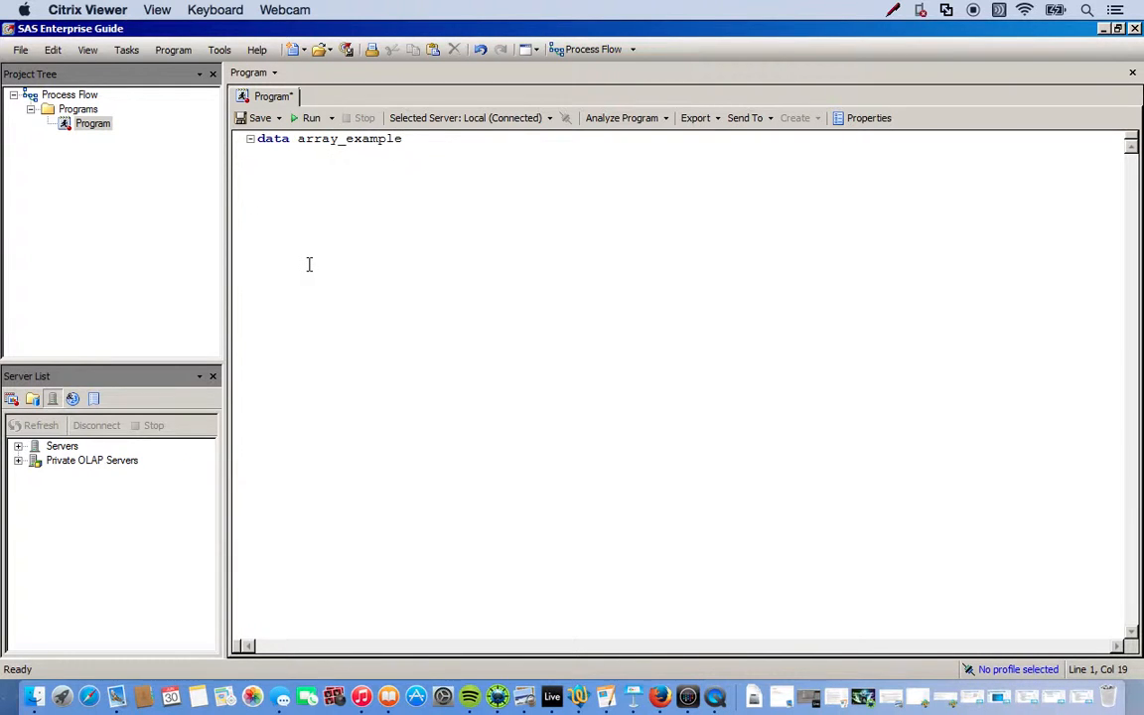
type(";")
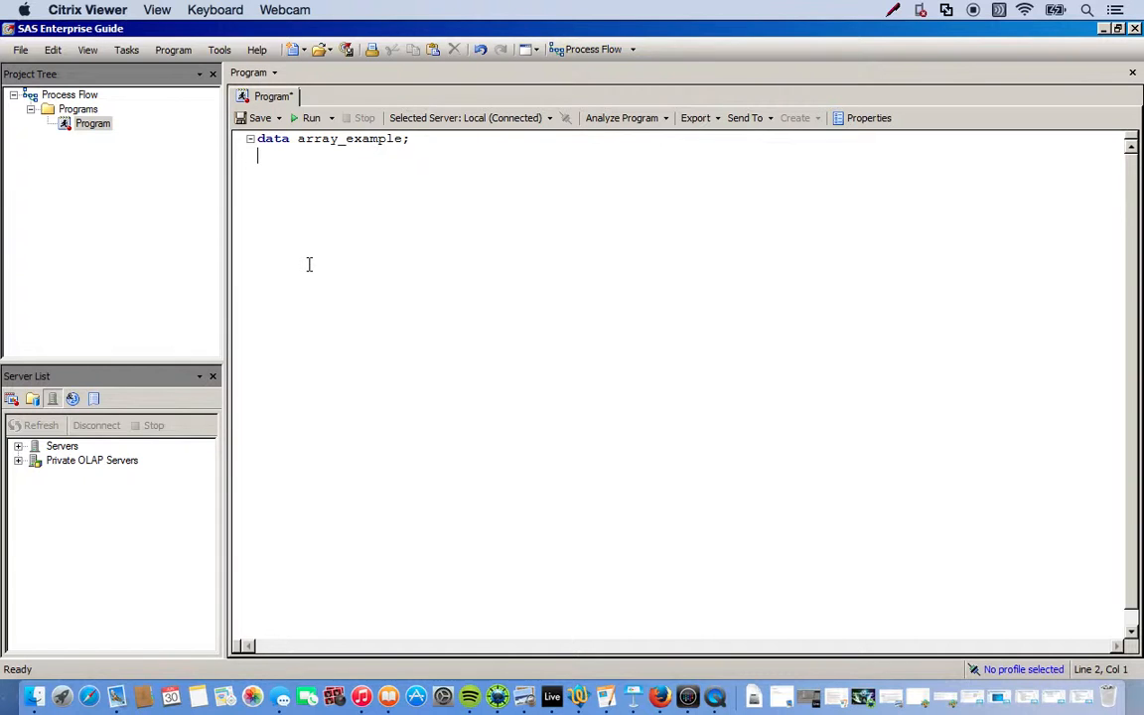
Add the line input numbers1-numbers5; on line 2
type("i")
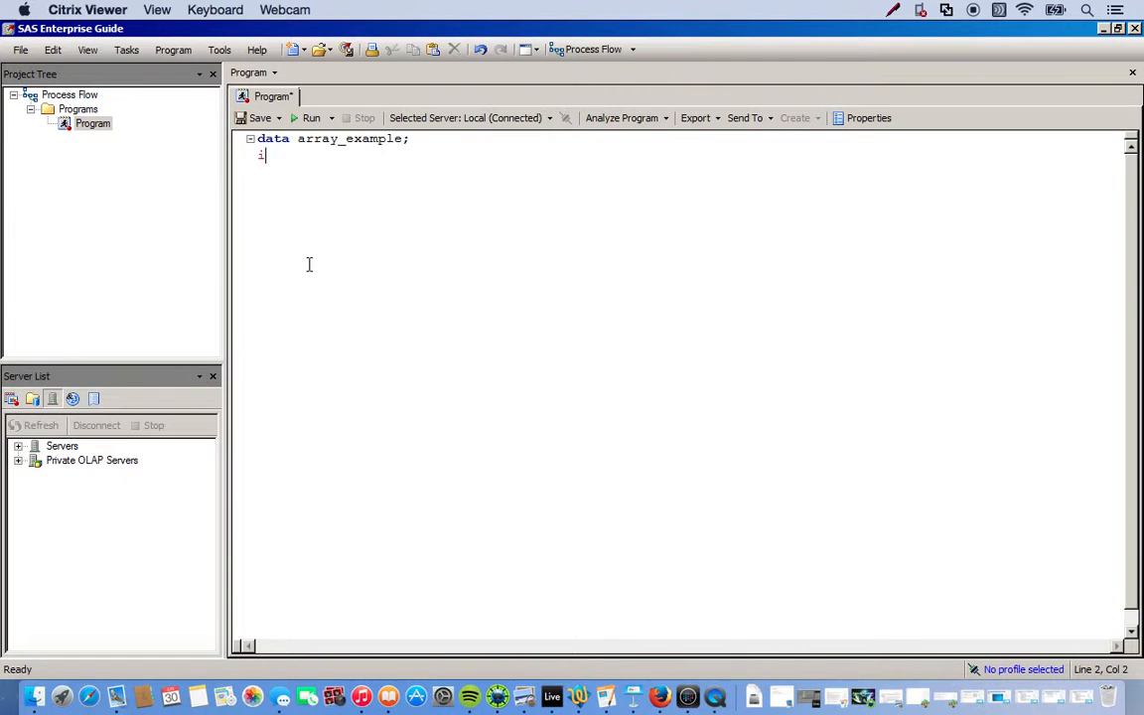
type("nput")
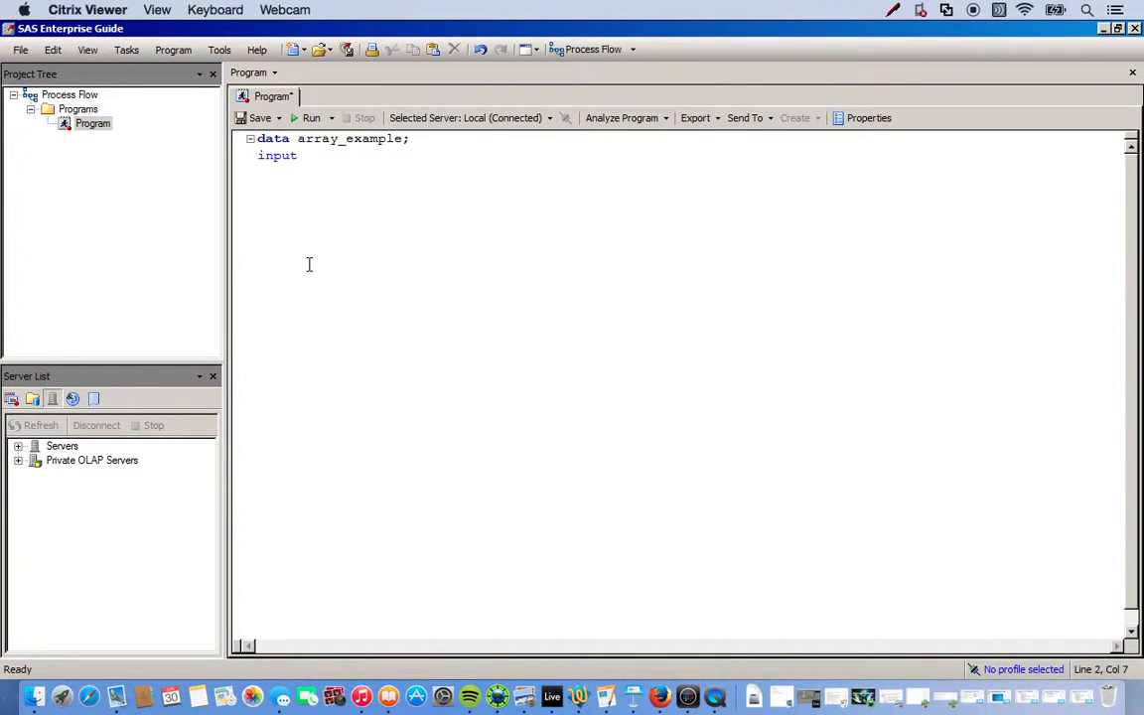
type("n")
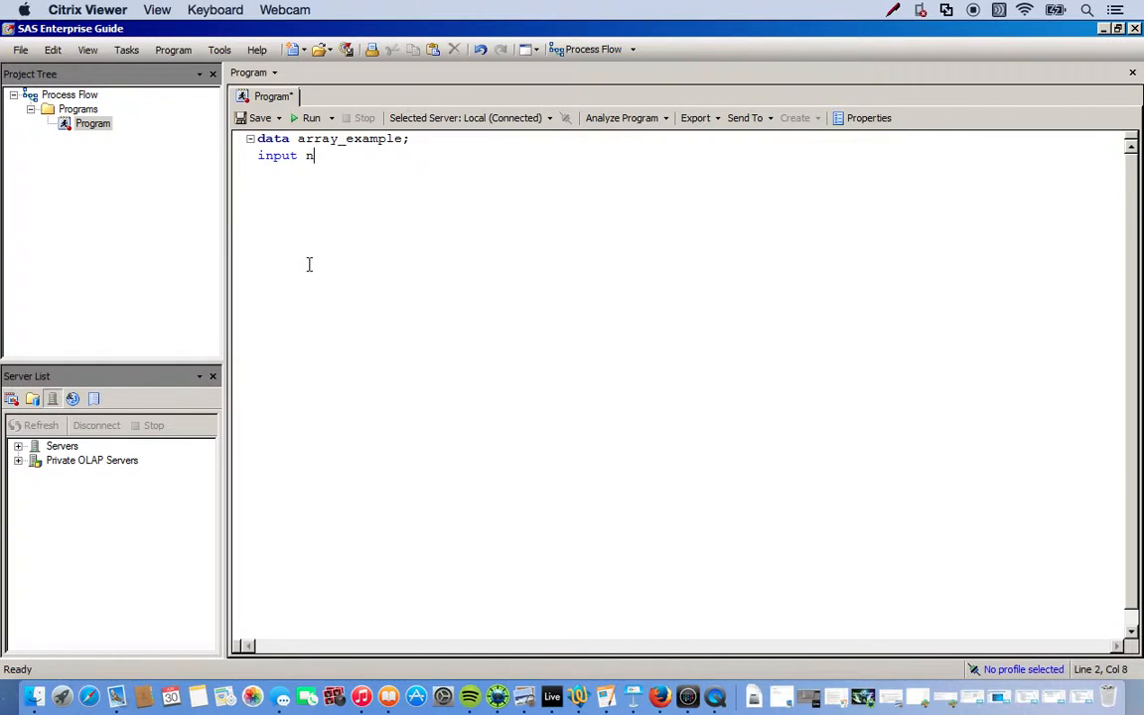
type("umber")
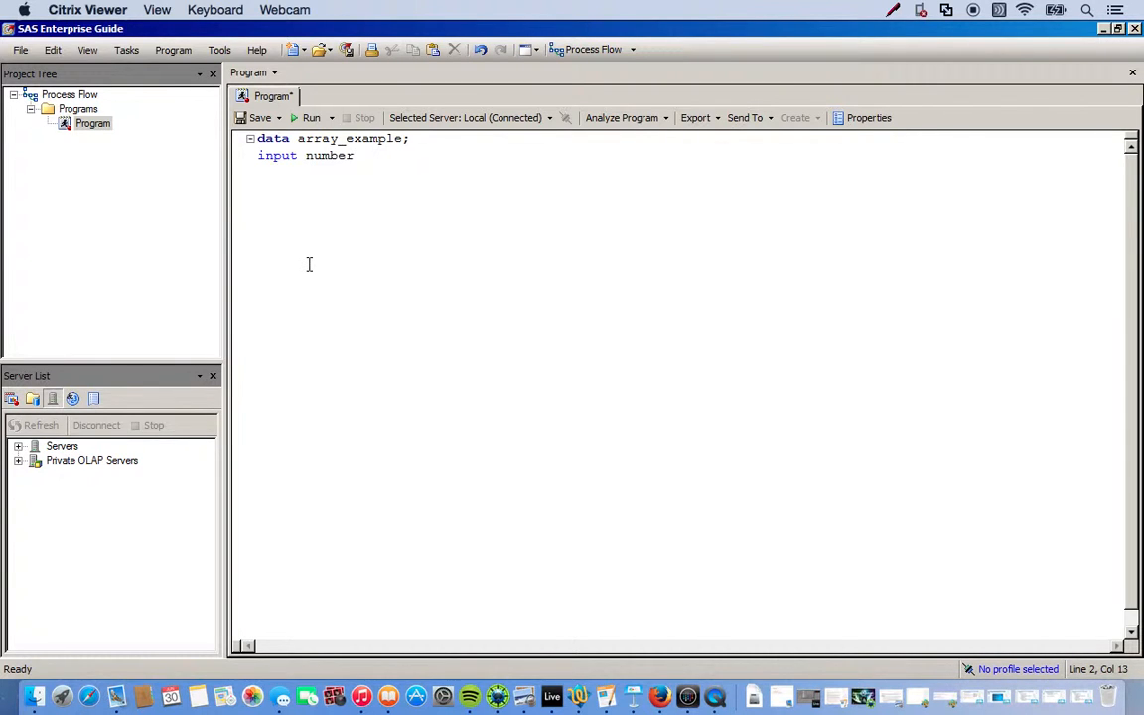
type("s")
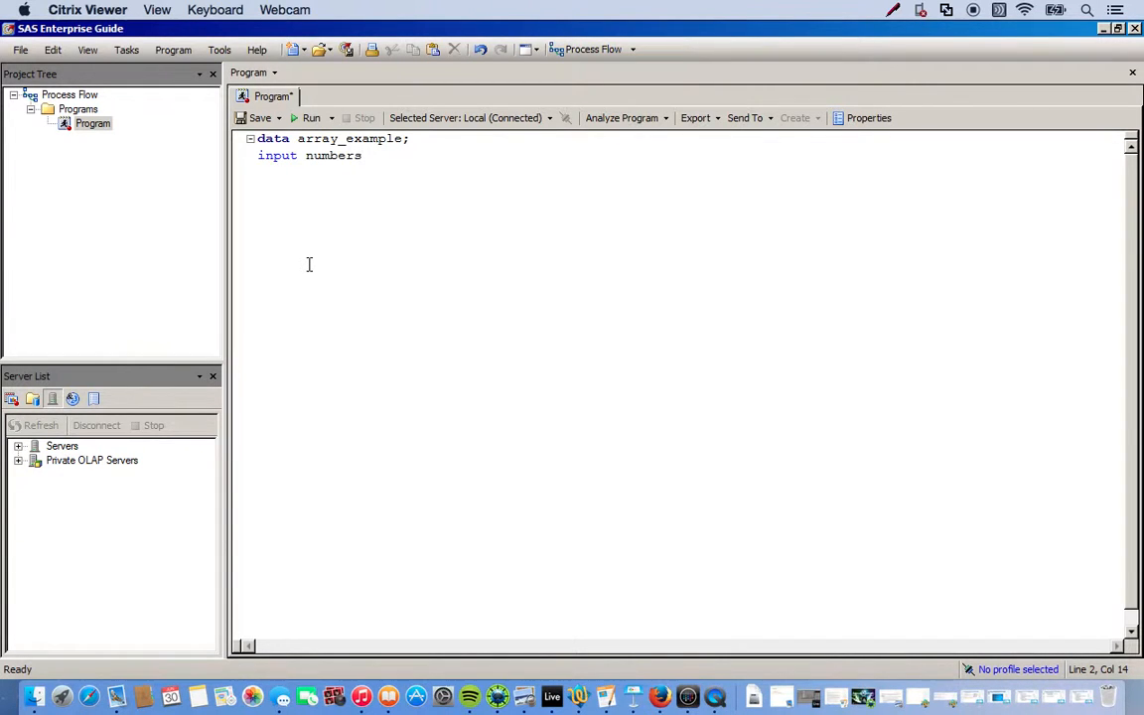
type("1-")
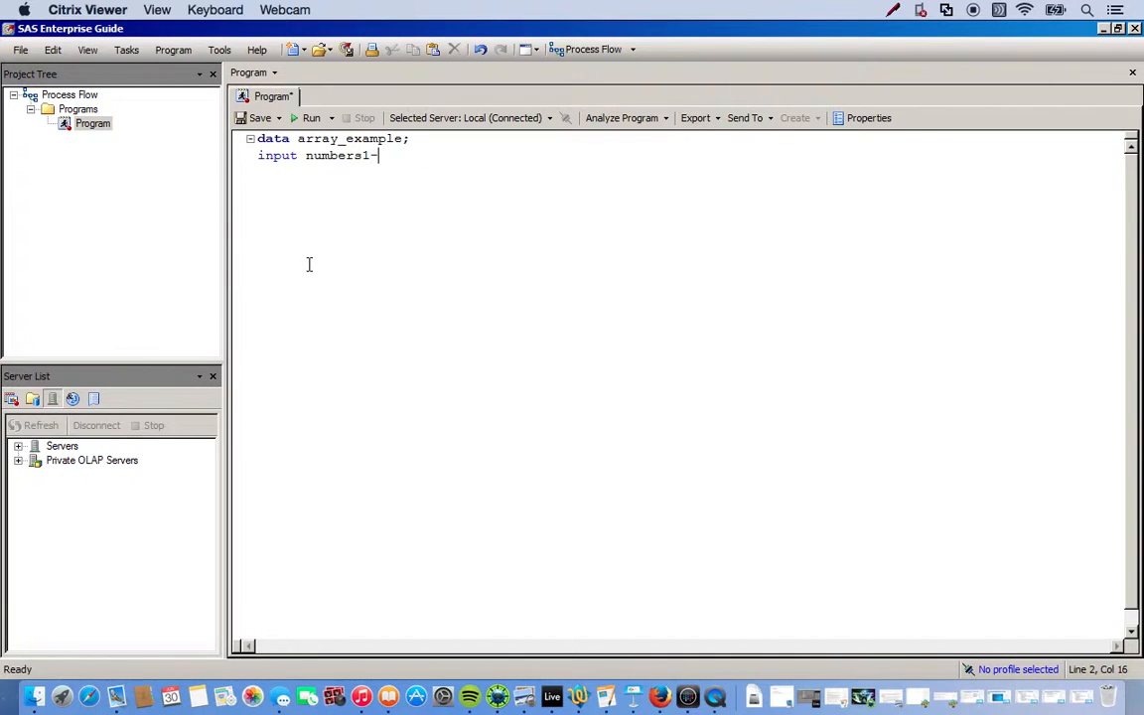
type("numbers")
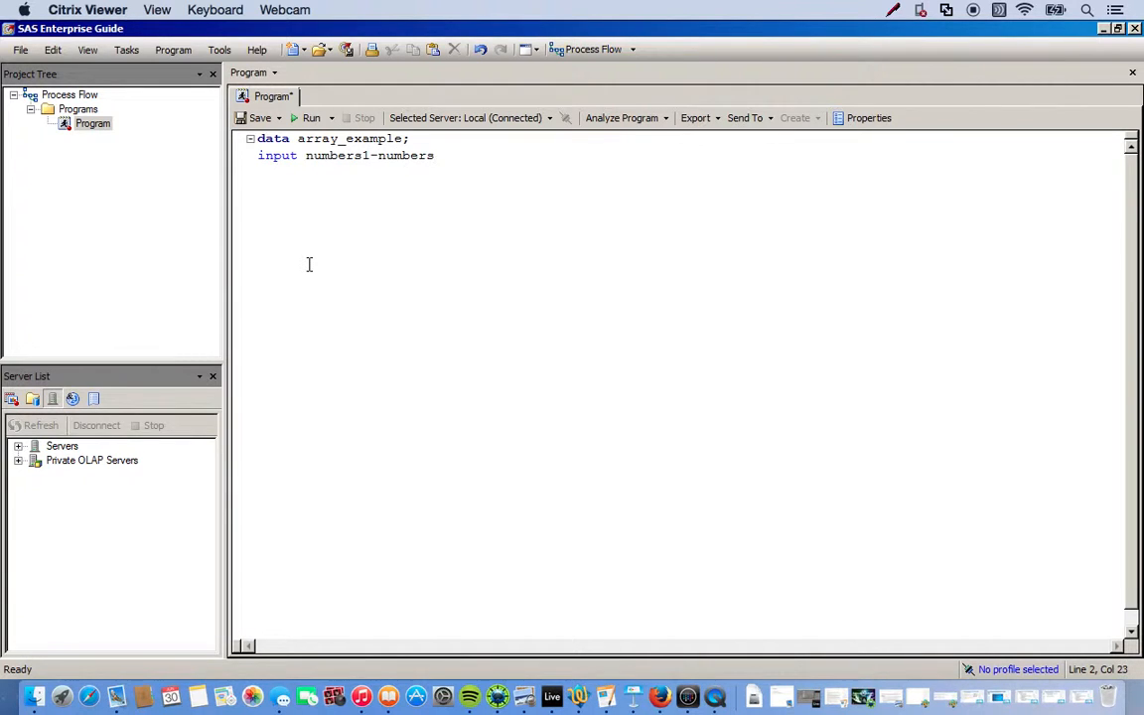
type("5;")
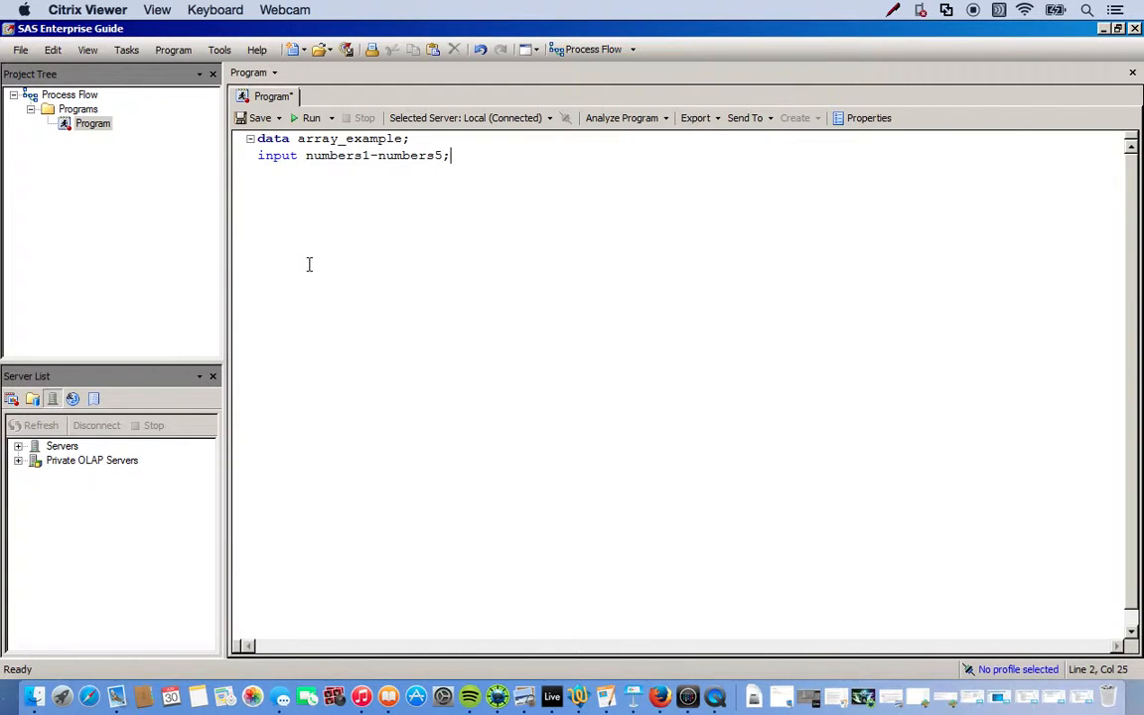
Declare array numbers[5]; on line 3
type("a")
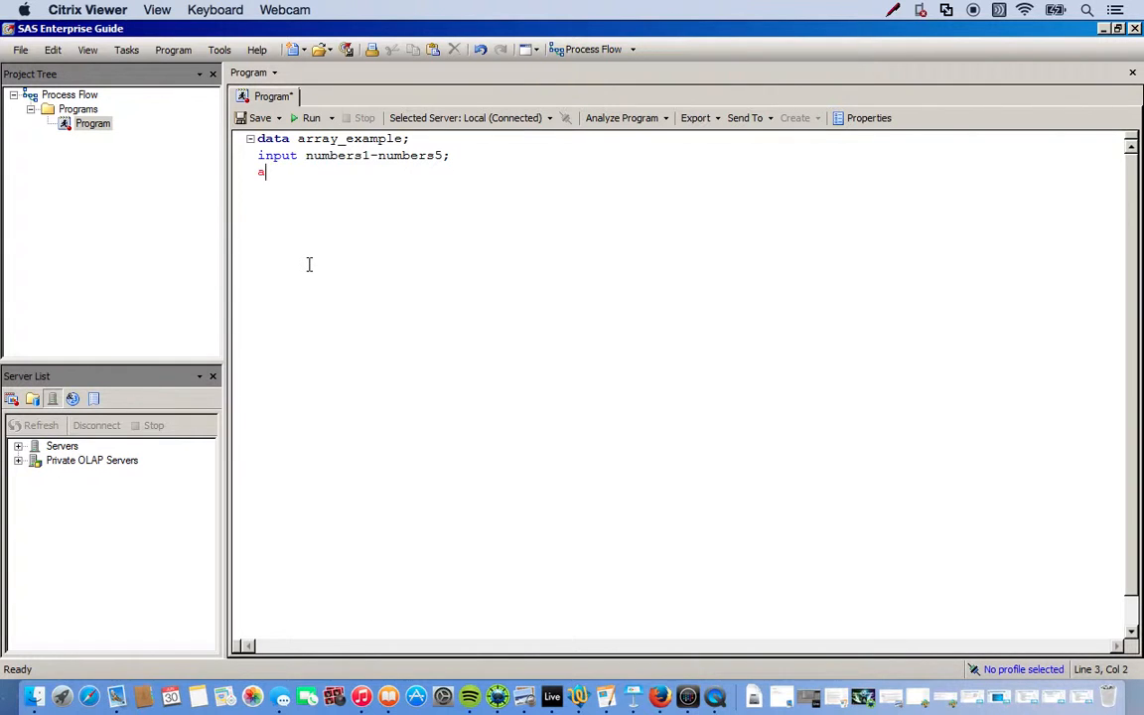
type("array")
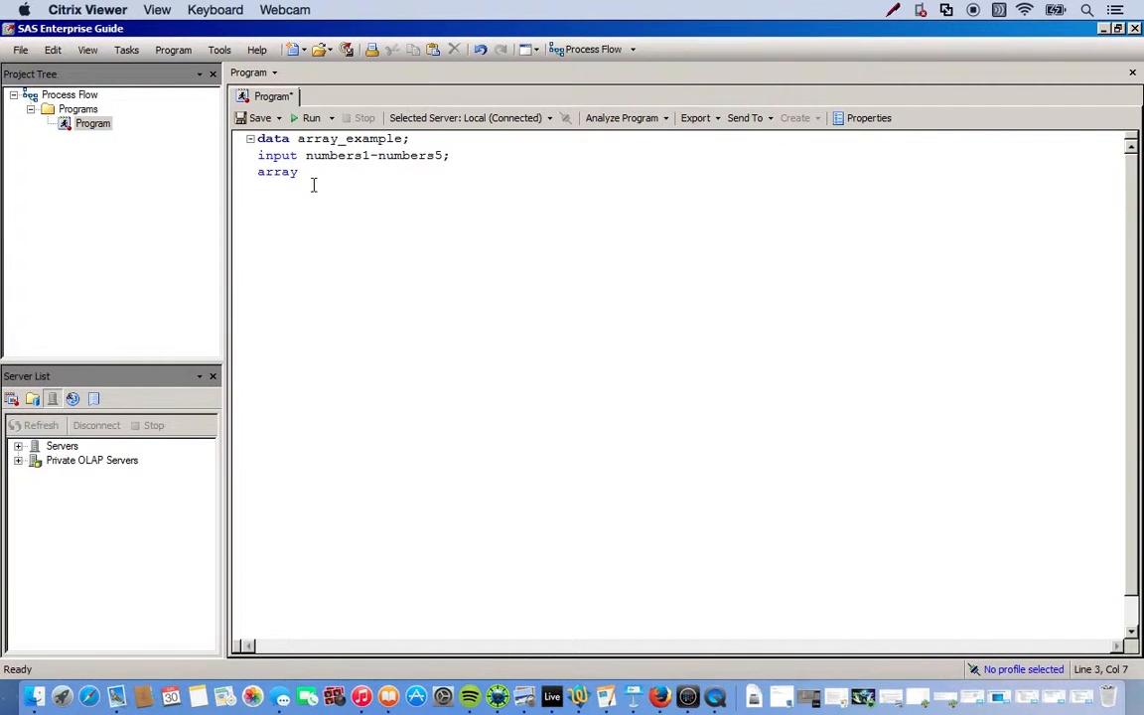
type("num")
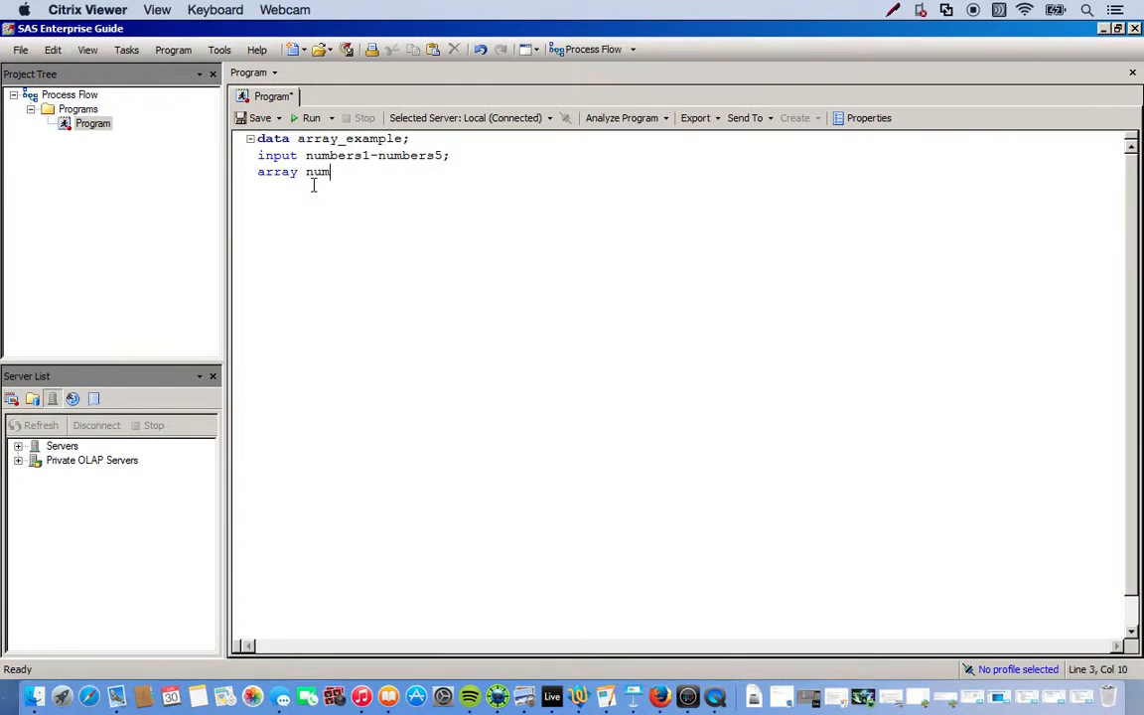
type("bers[")
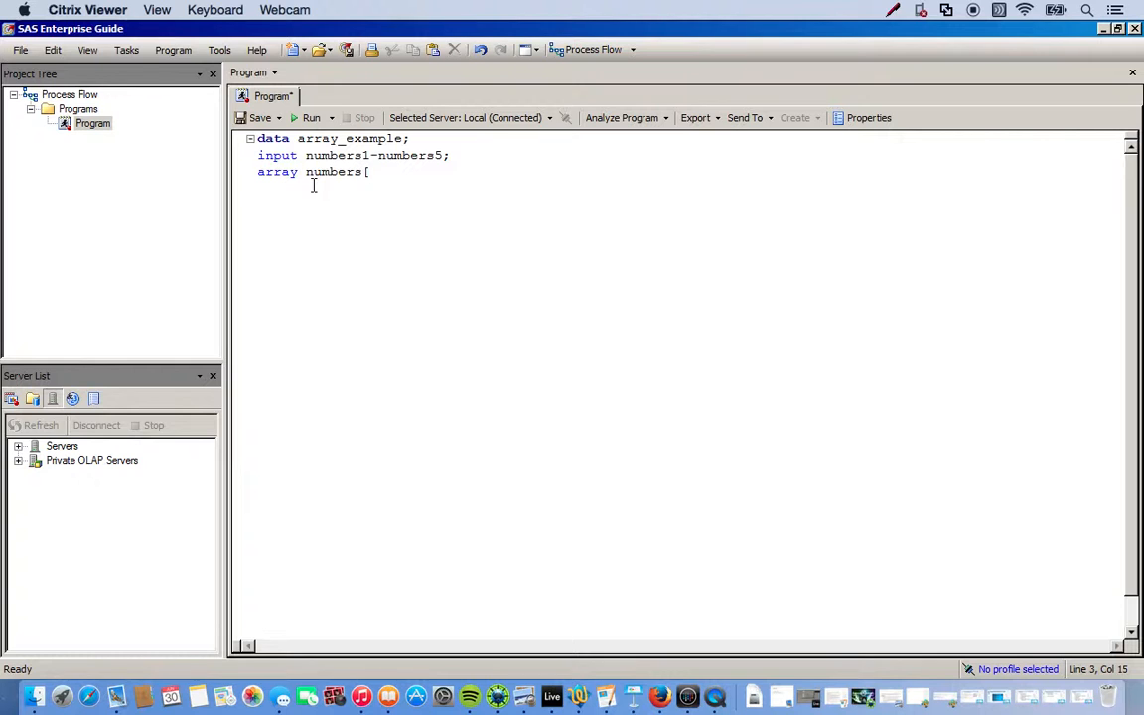
type("5")
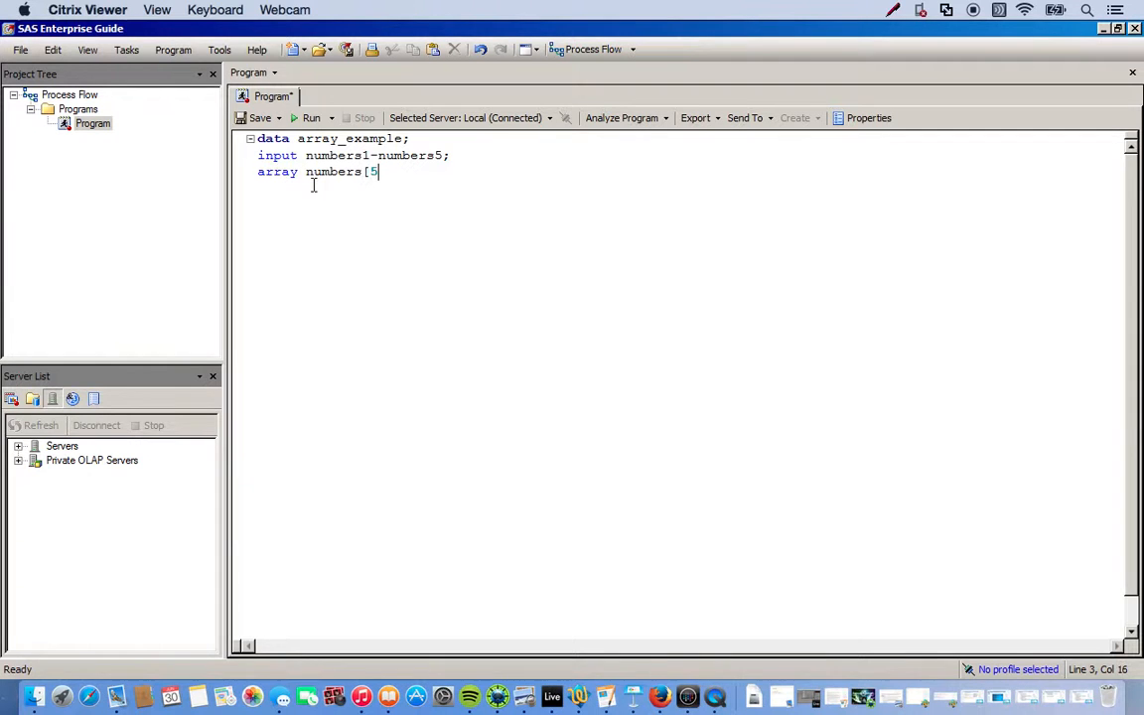
mouse_move(493, 202)
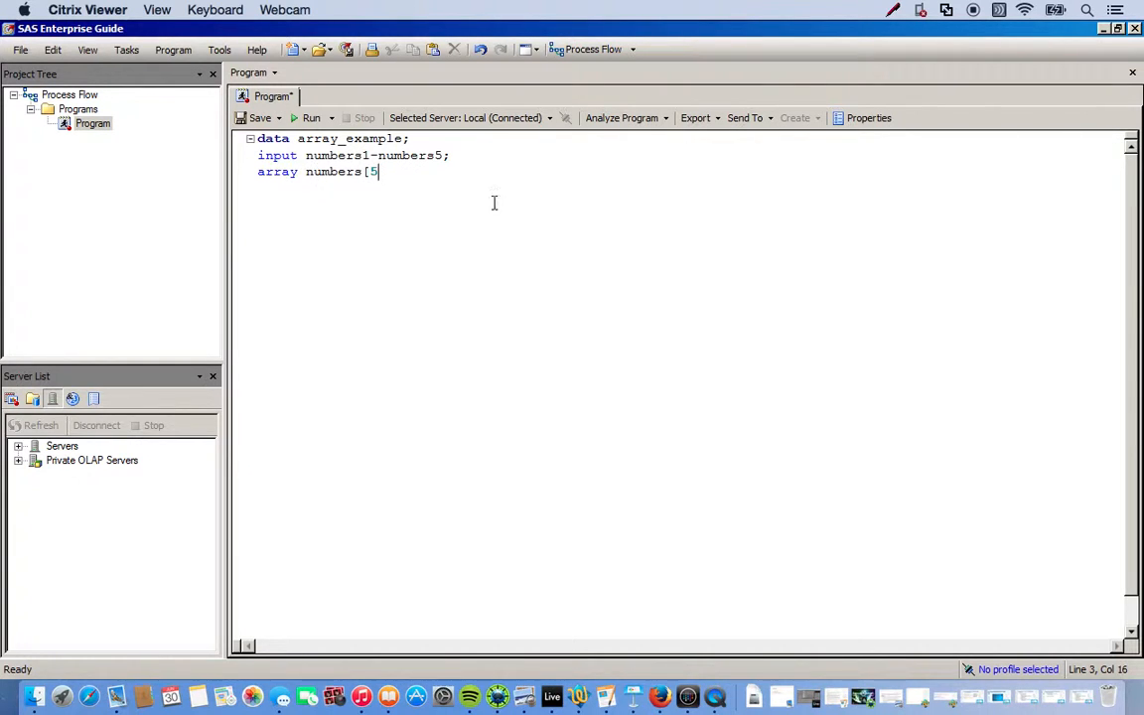
type("]")
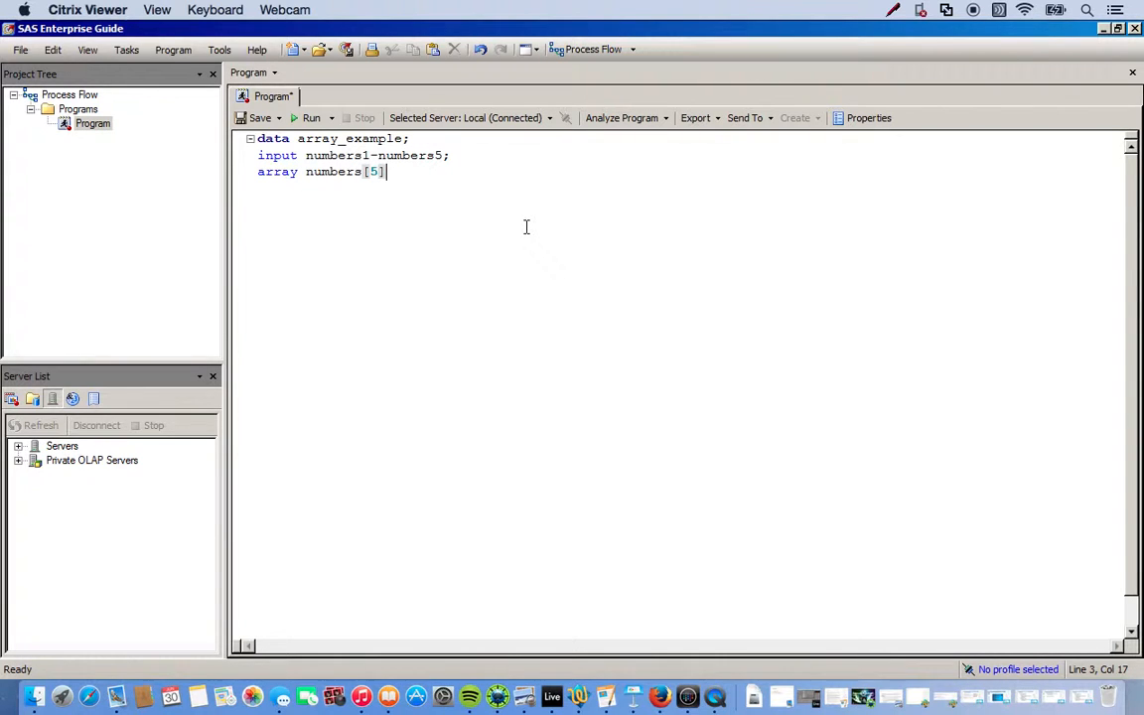
type(";")
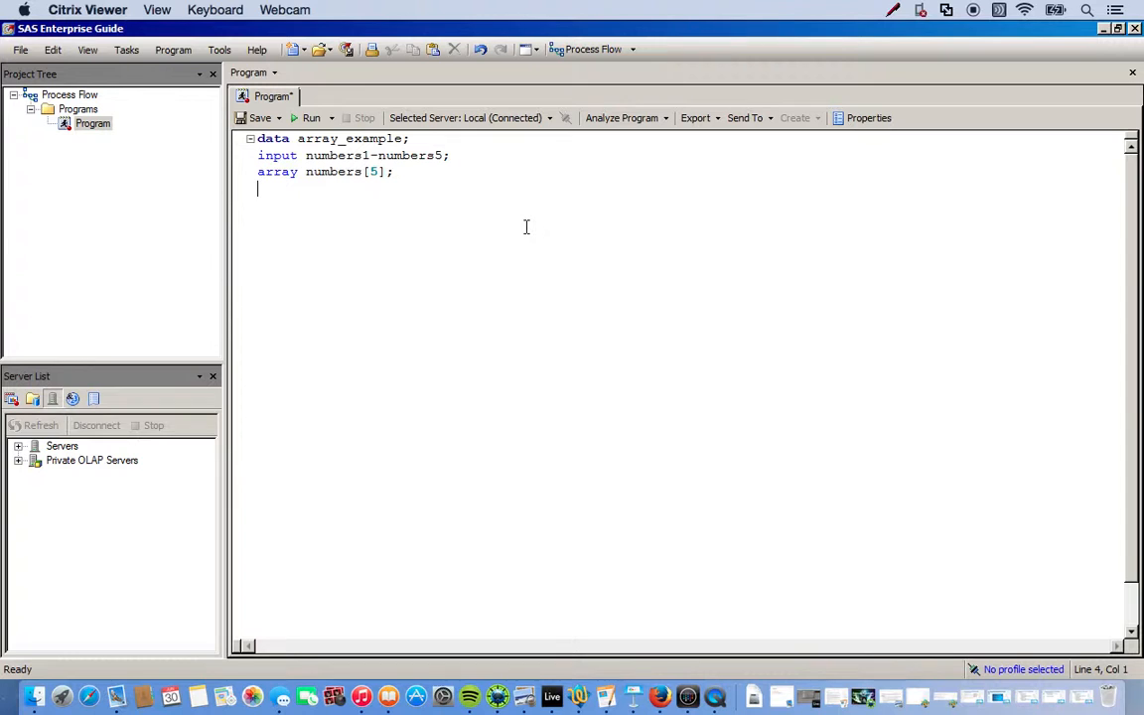
Add the line array computation[5] computation1-computation5; on line 4
type("array")
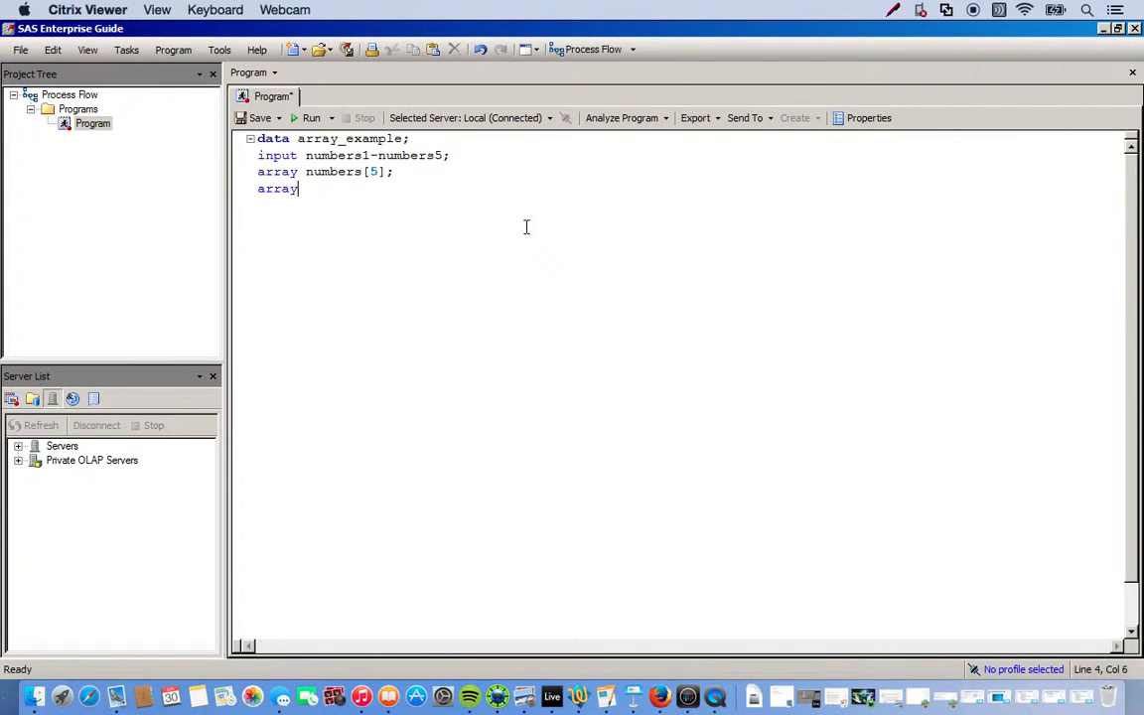
type("comp")
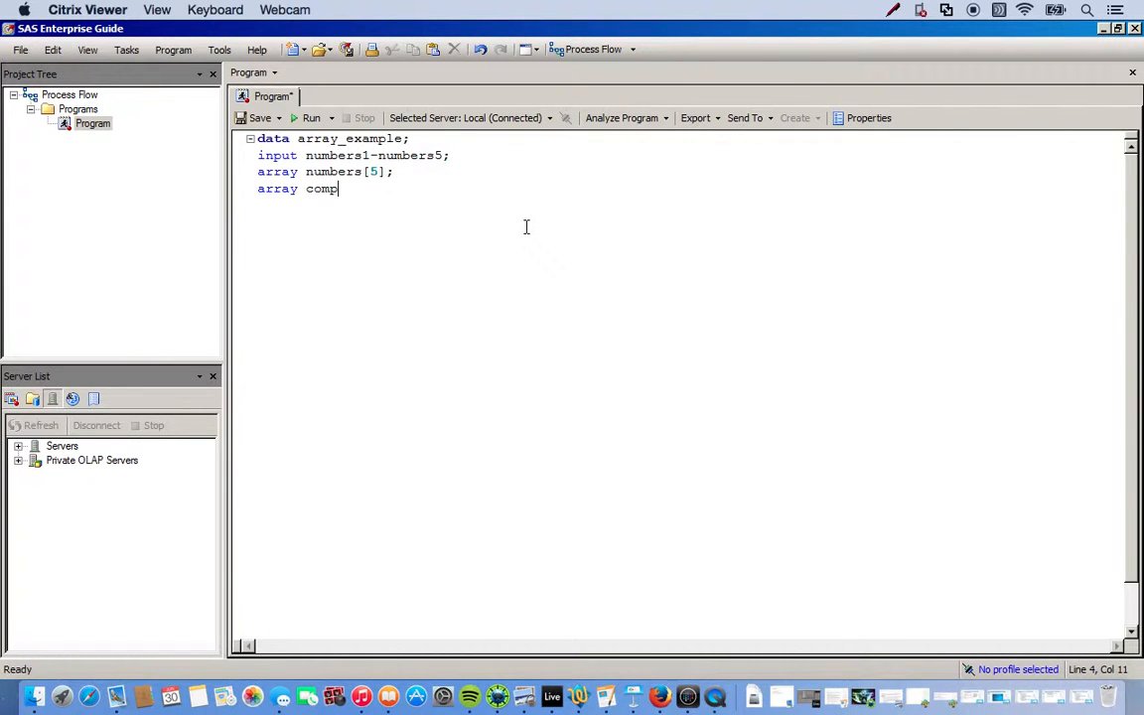
type("utation")
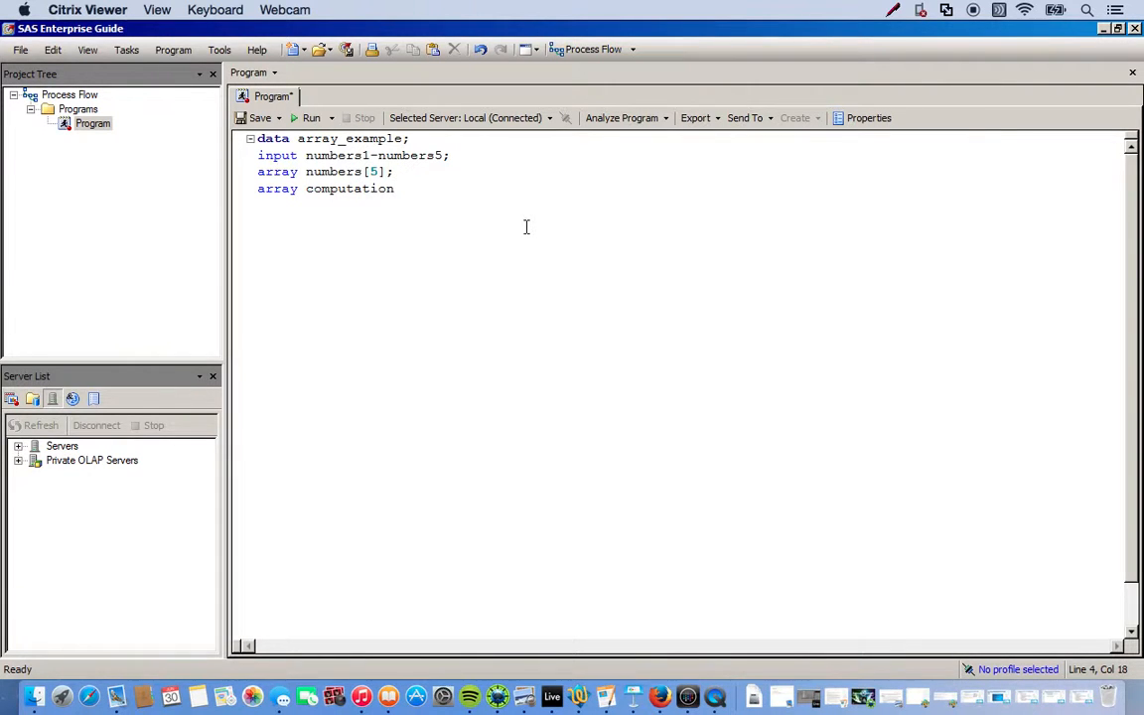
type("[5]")
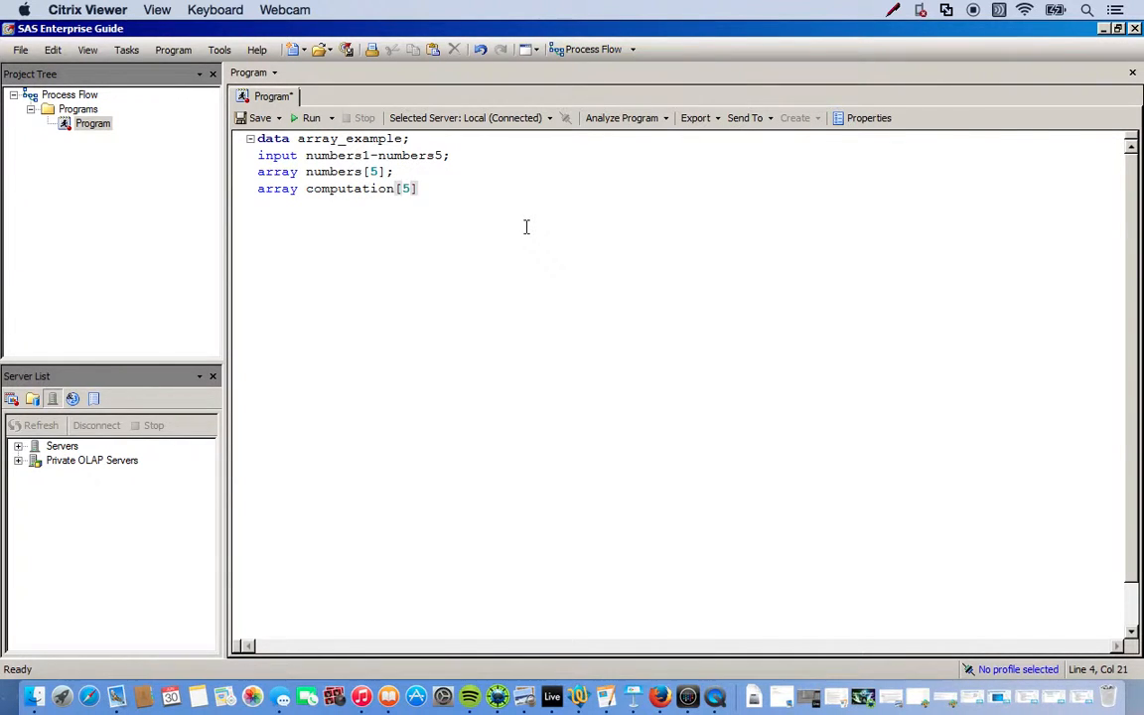
type("comp")
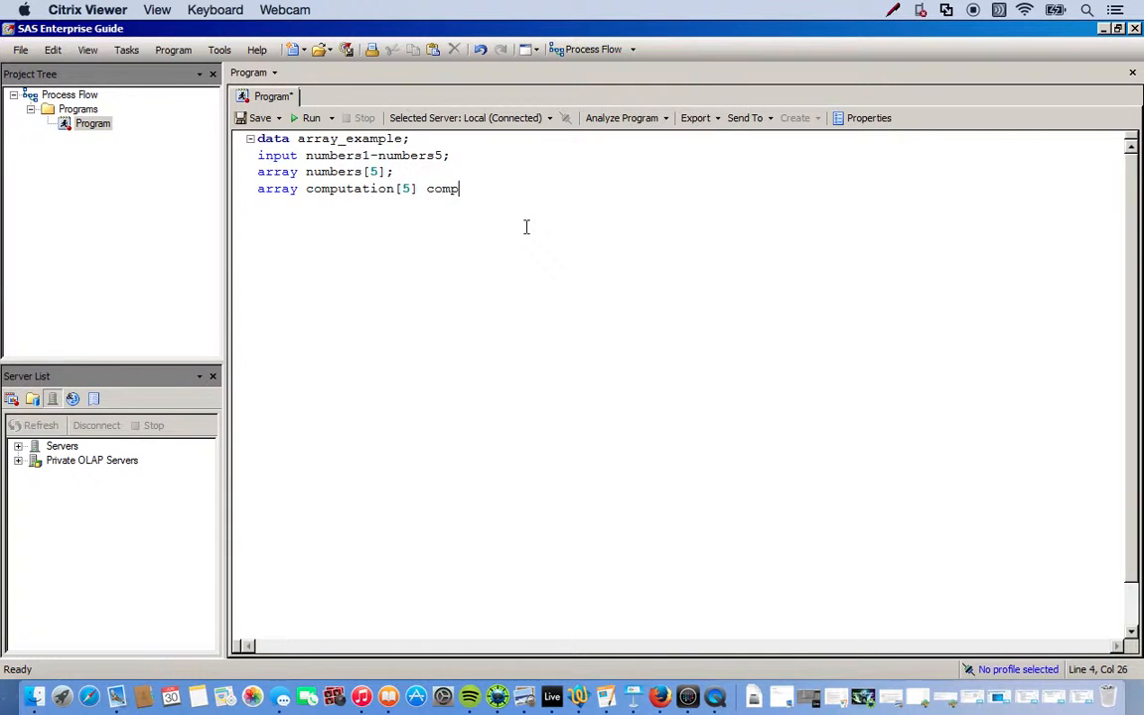
type("utatio")
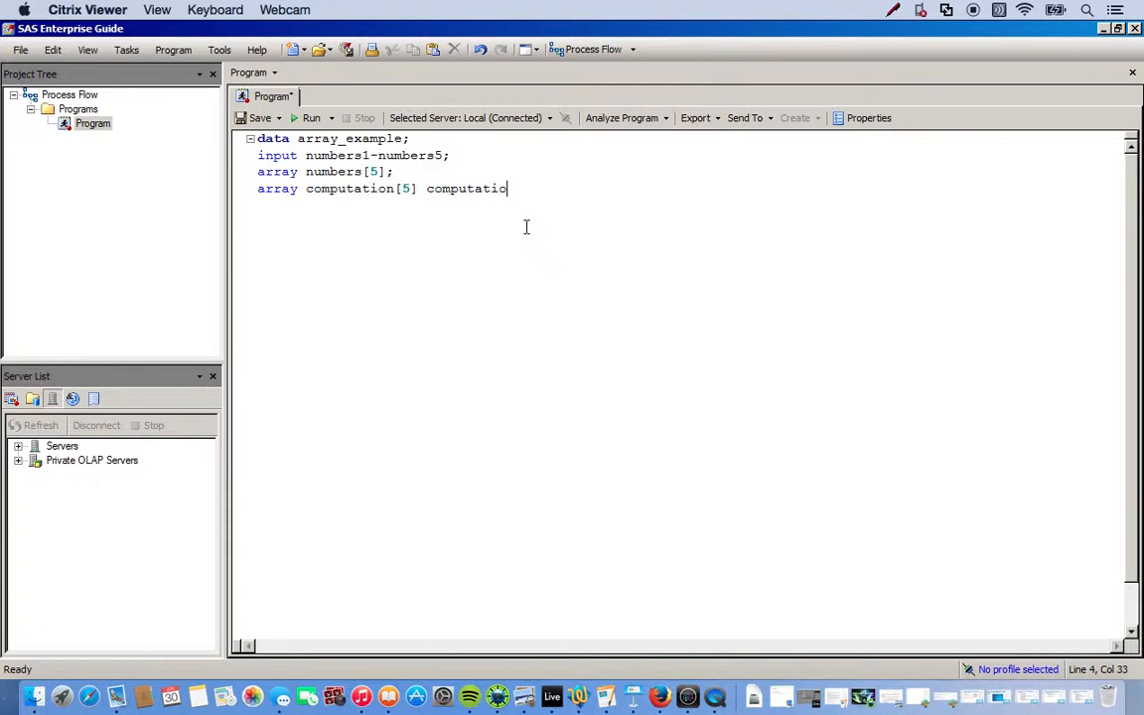
type("1")
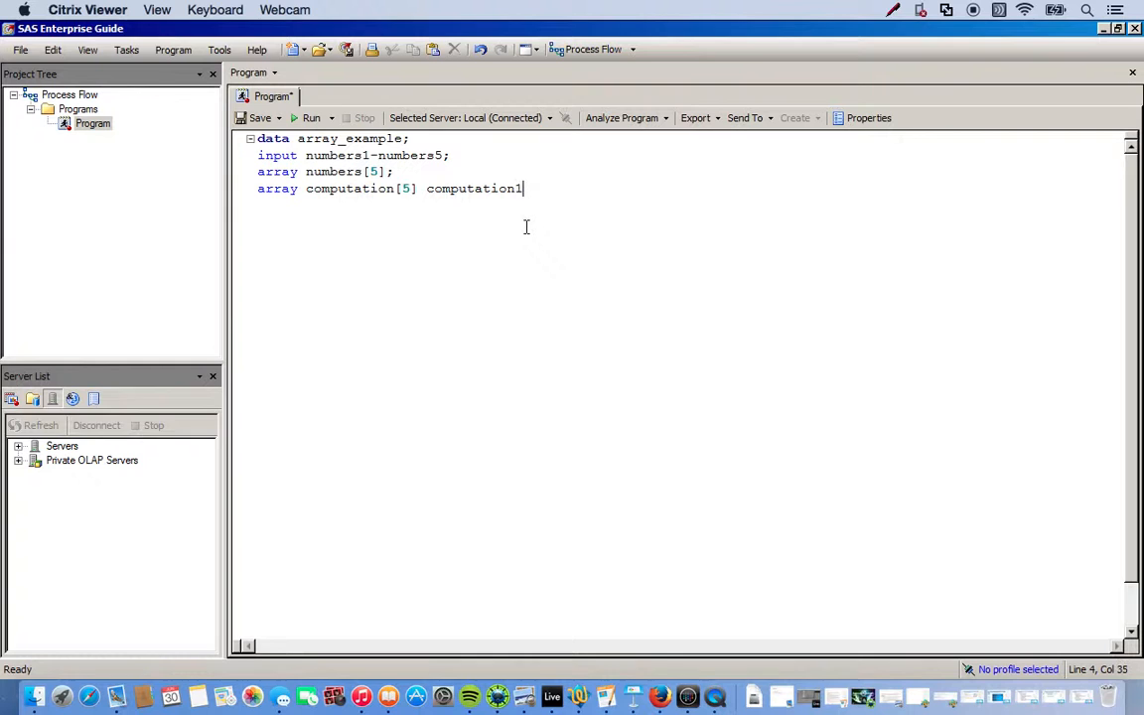
type("-coput")
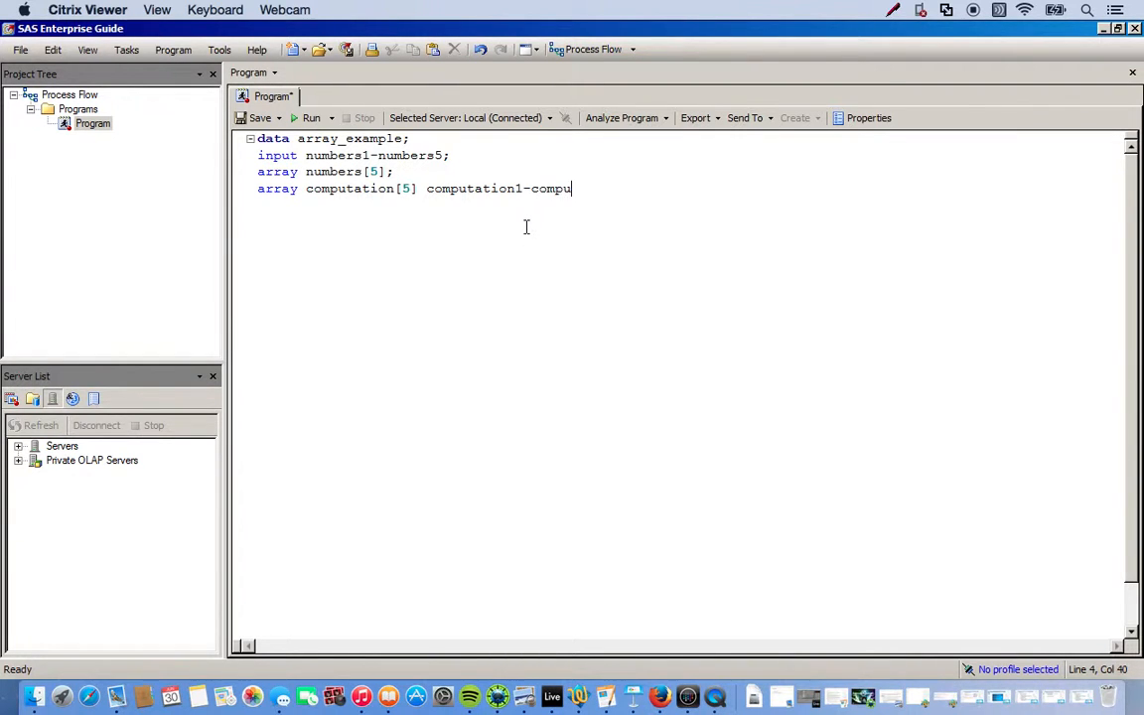
type("tation")
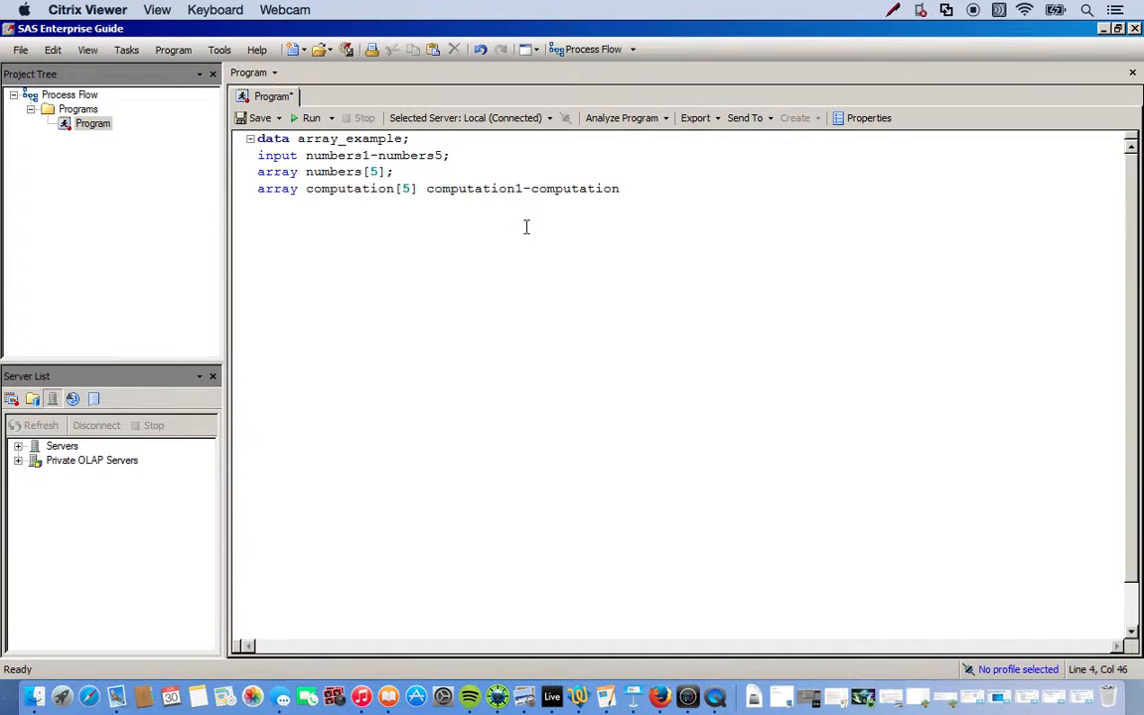
type("5")
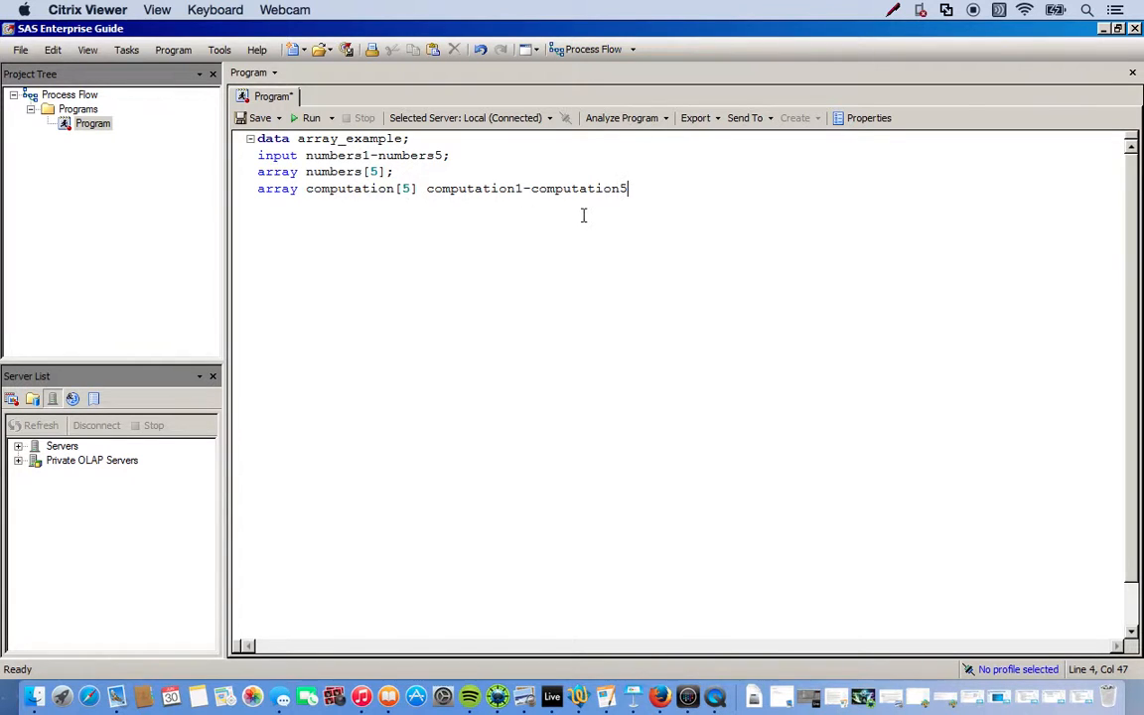
type(";")
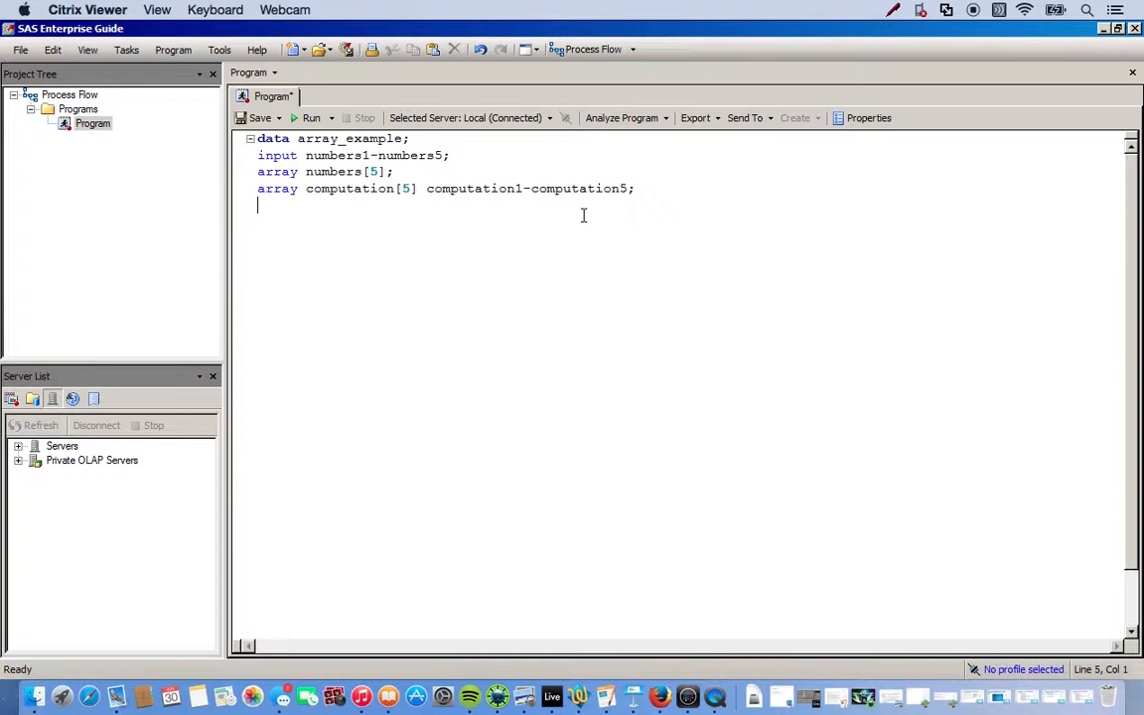
mouse_move(497, 233)
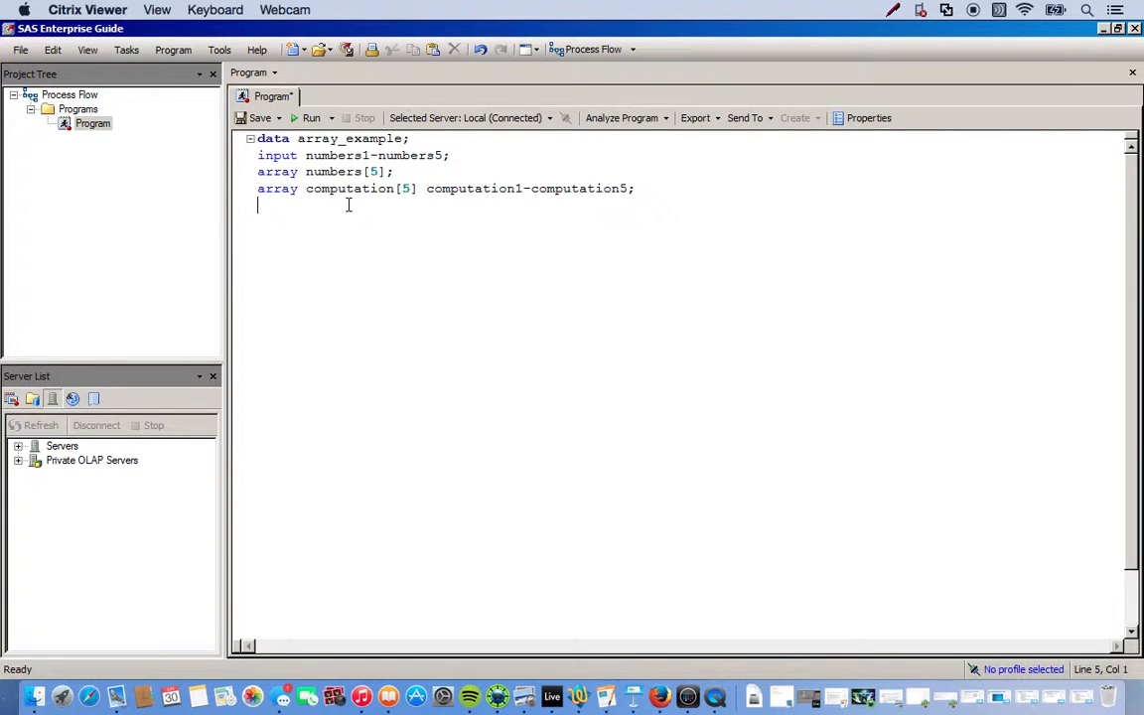
Open a do loop with do i=1 to 5;
type("do")
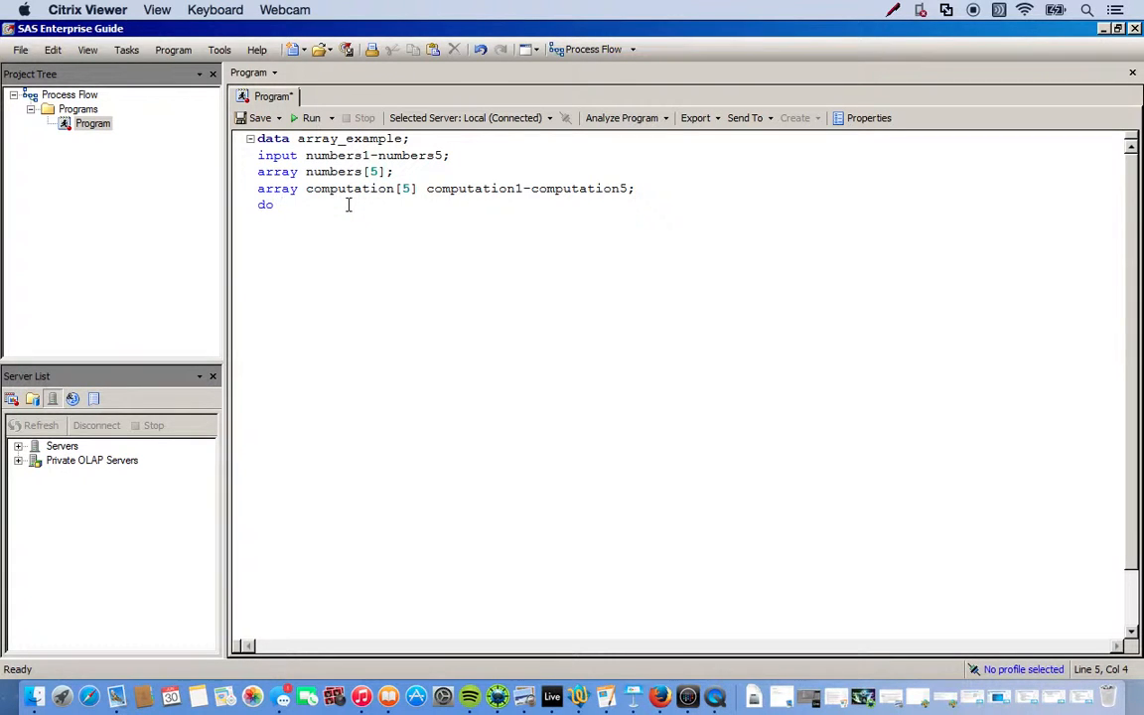
type("i")
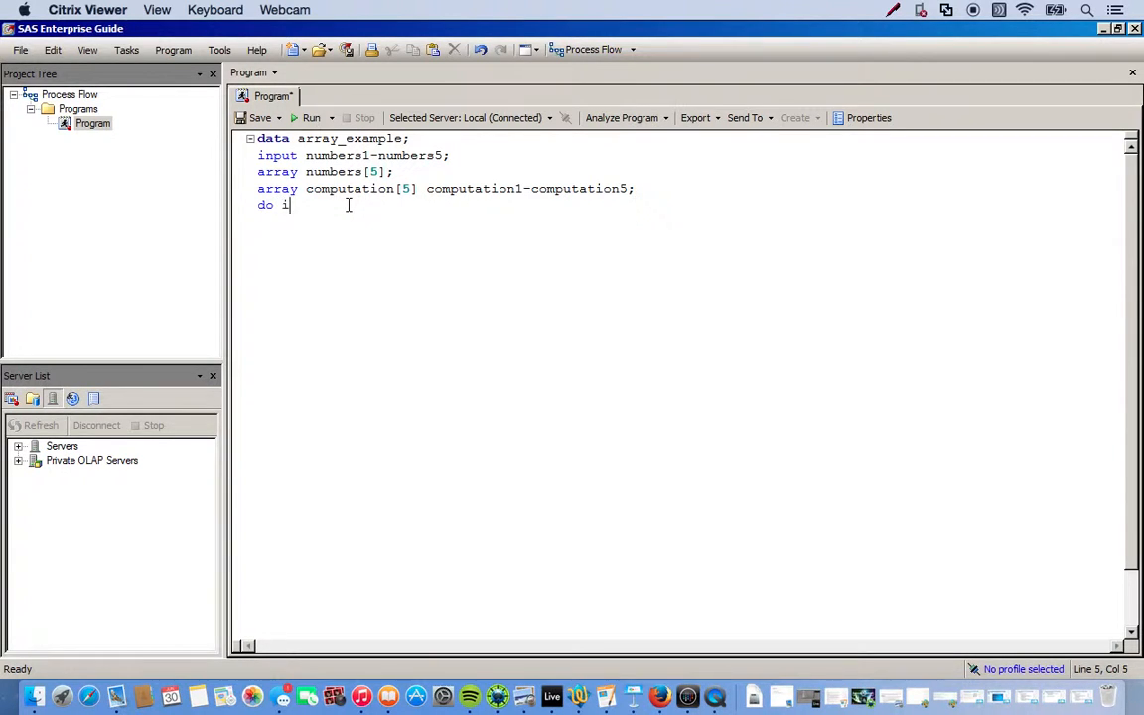
type("=")
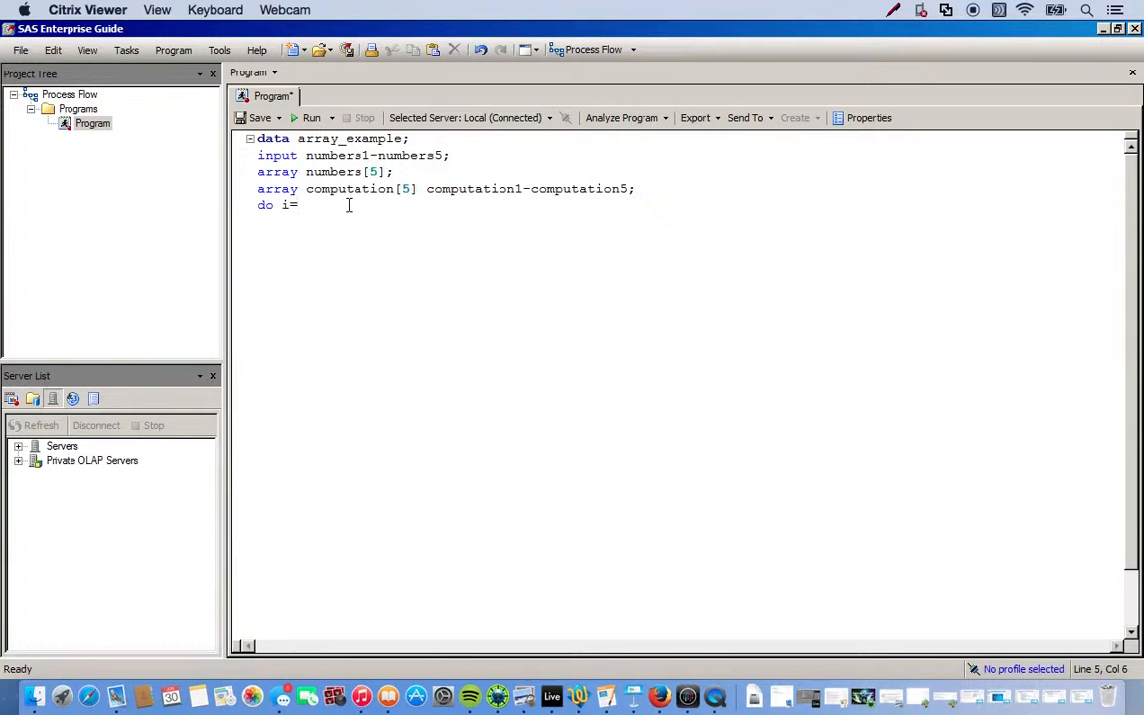
mouse_move(506, 348)
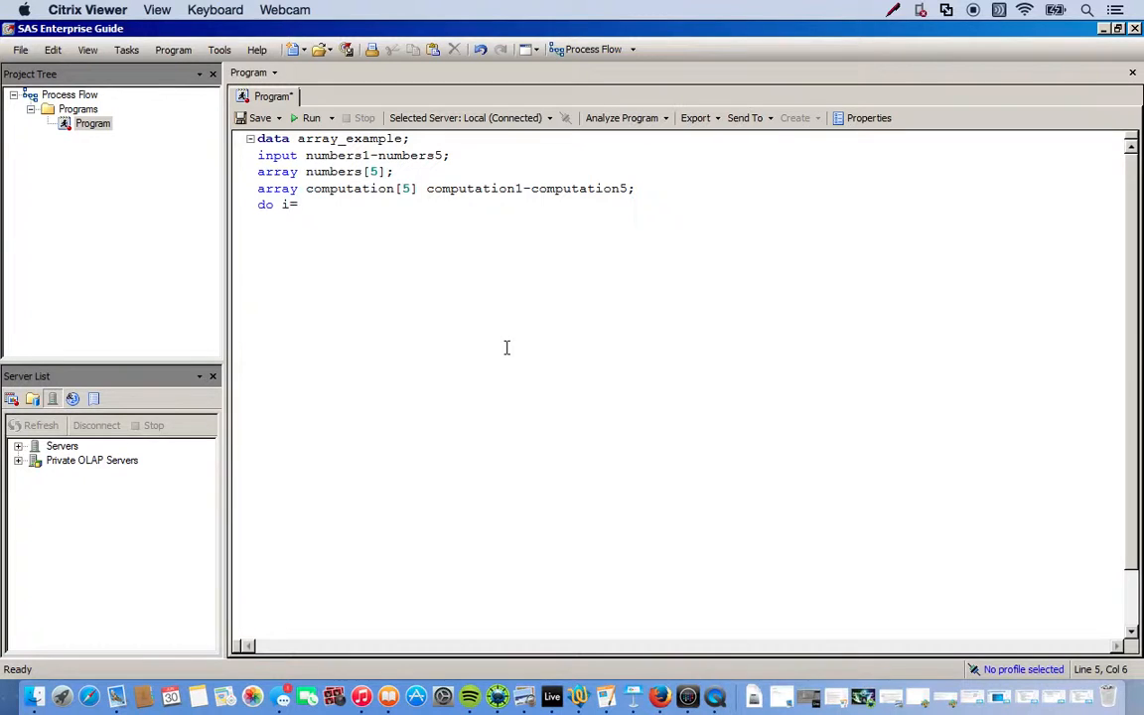
type("1 to 5")
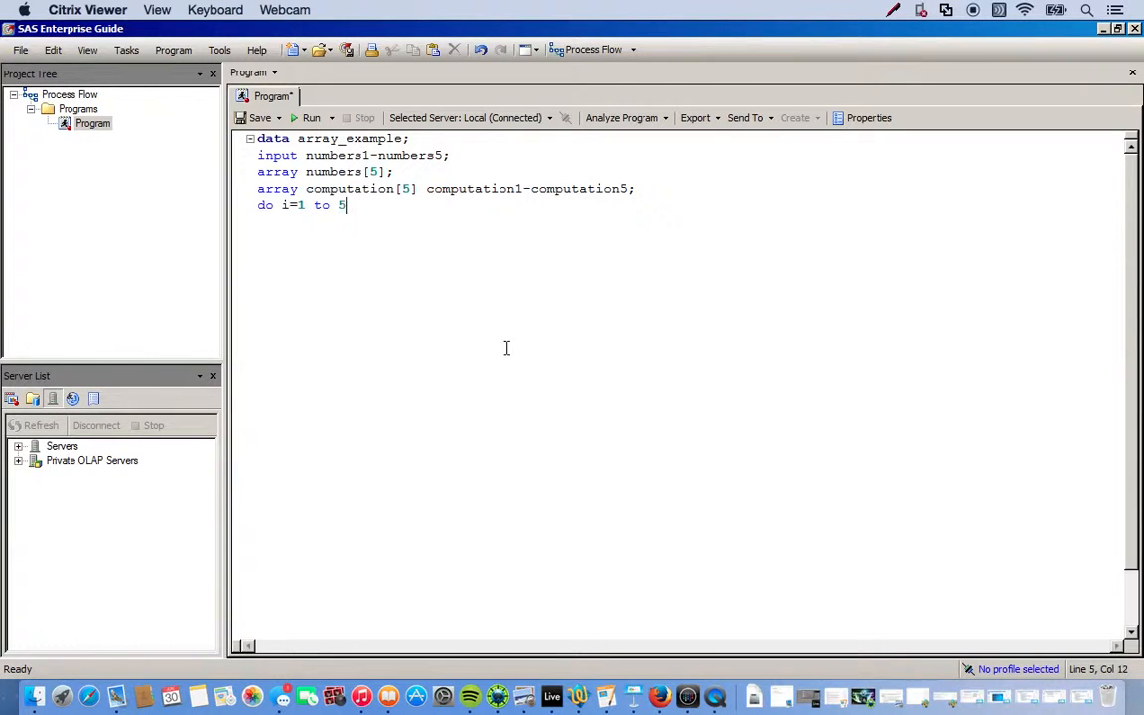
type(";")
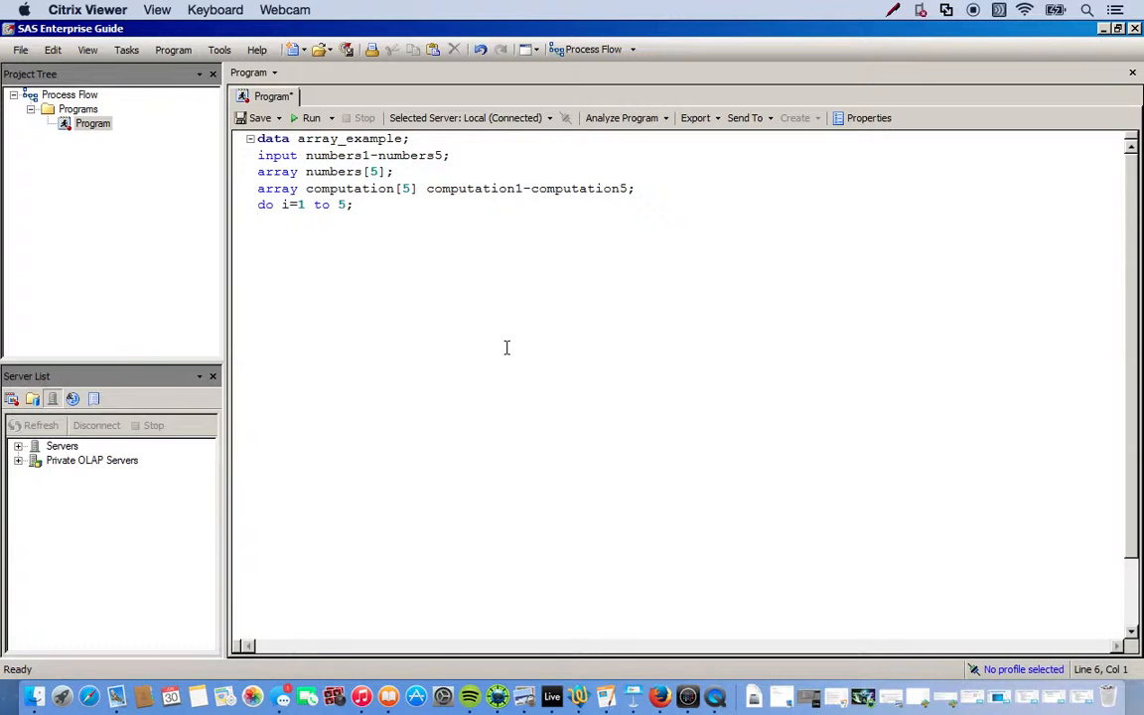
Add computation{i}=numbers{i}+2 inside the loop and begin the end statement
type("c")
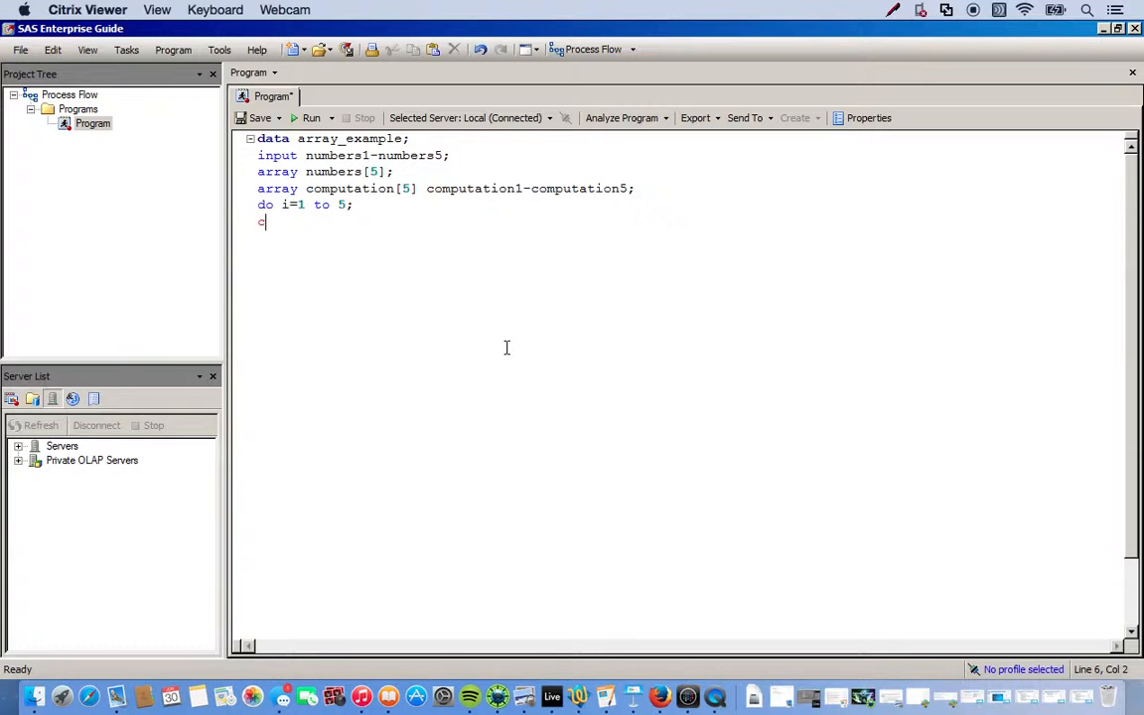
type("om")
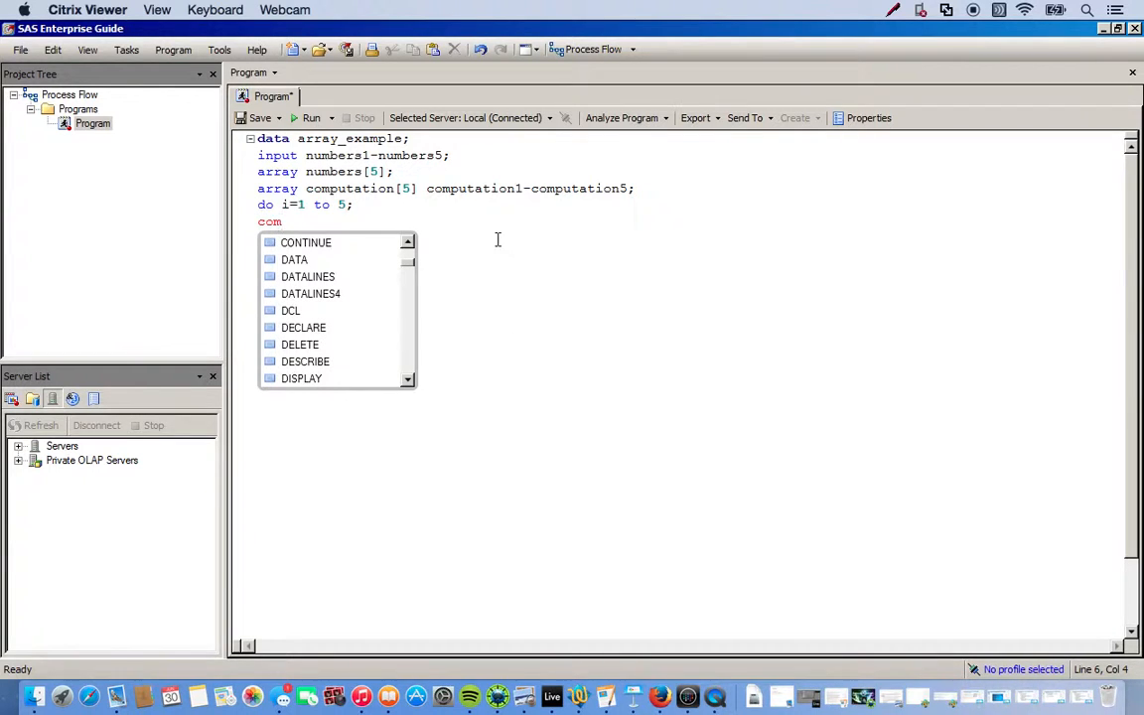
type("putation{")
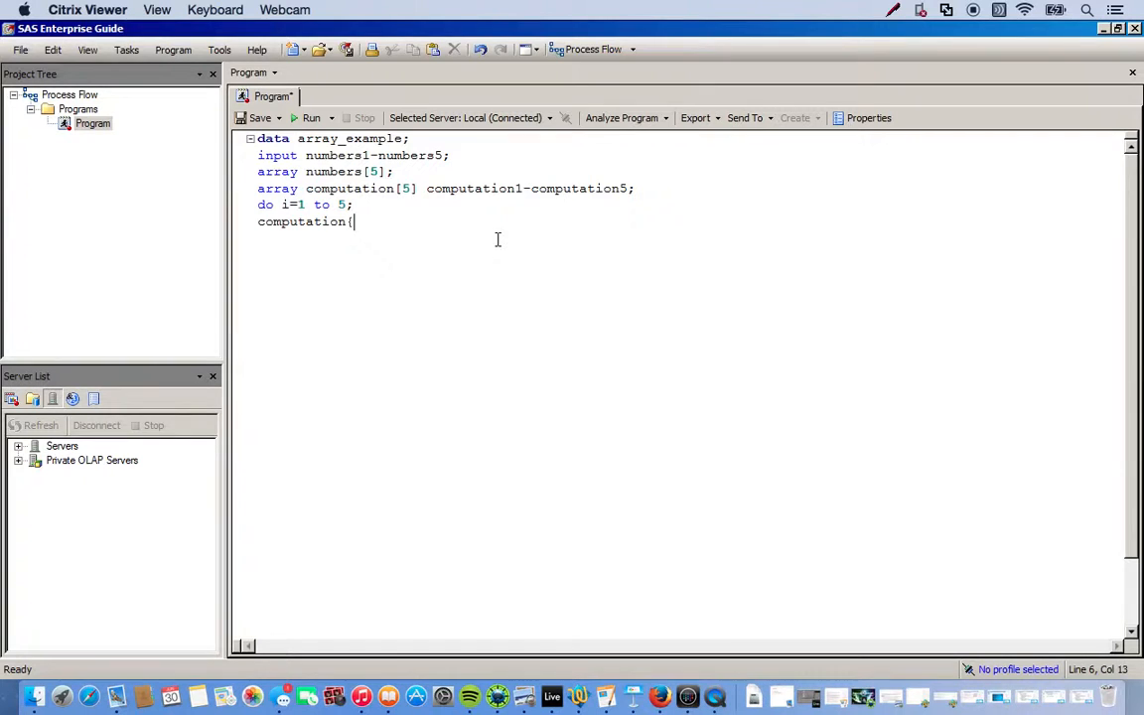
type("i}")
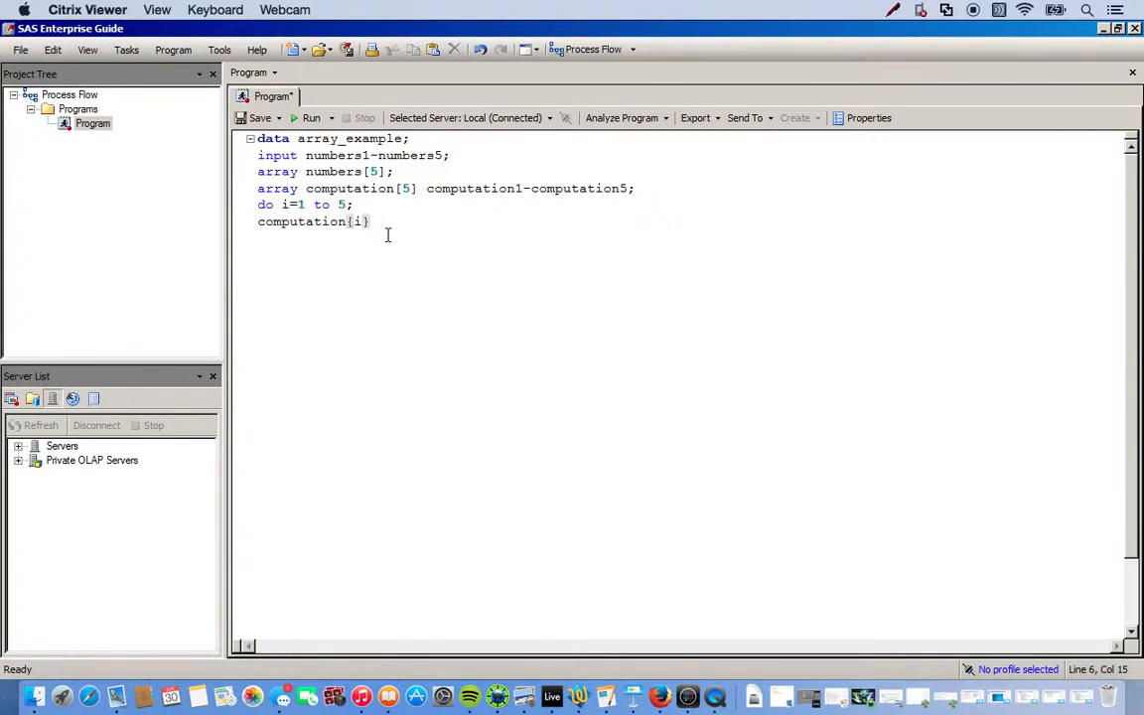
type("=")
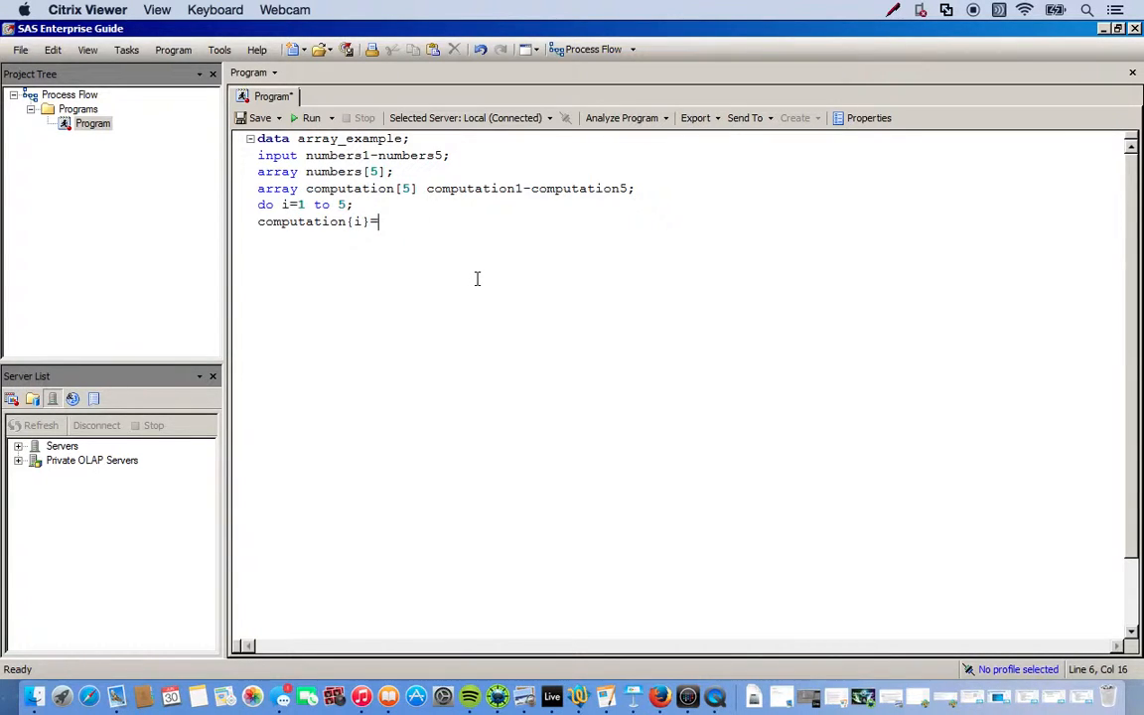
type("number")
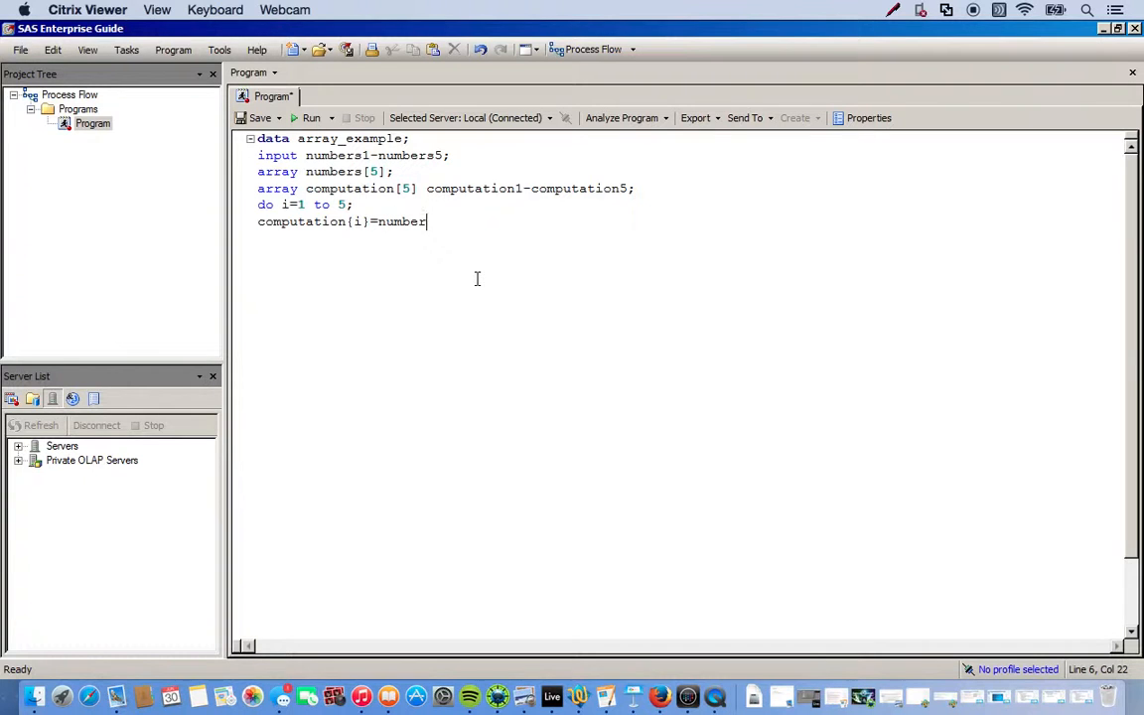
type("{")
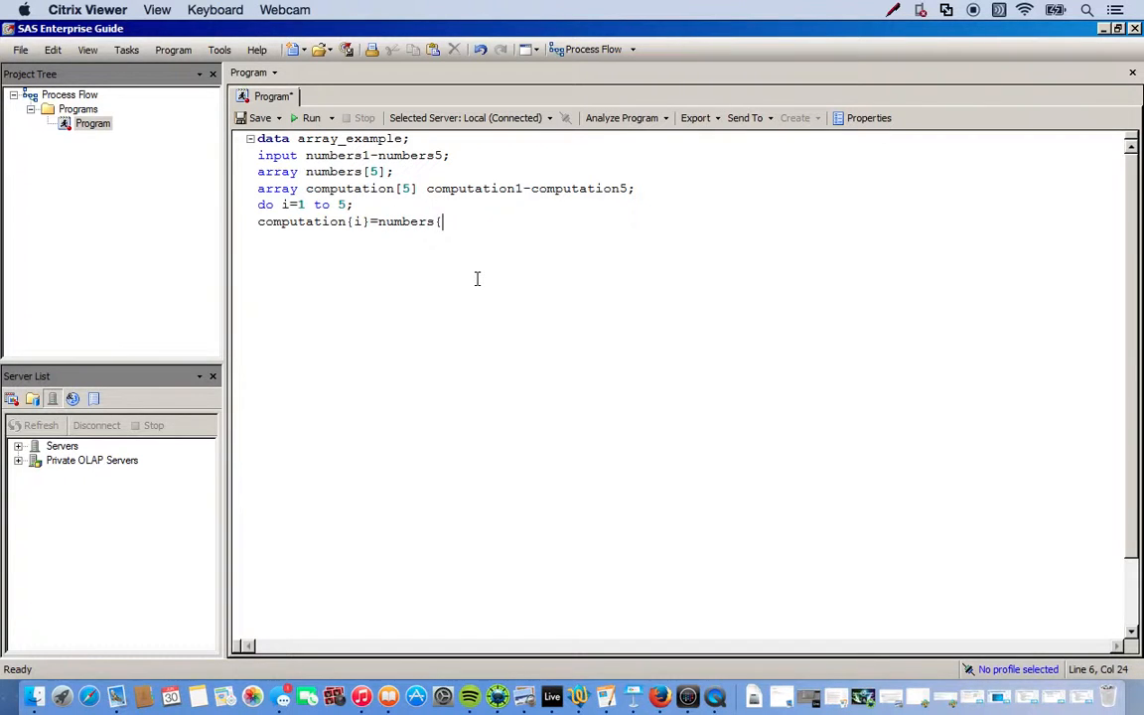
type("i}")
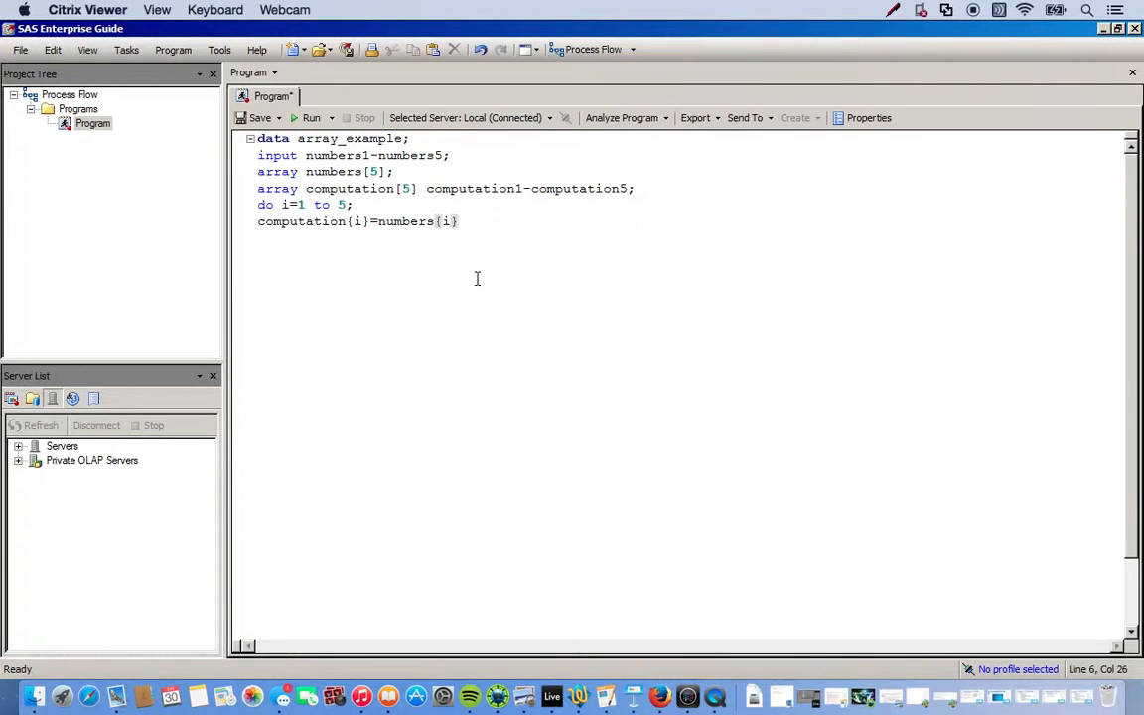
type("+2;")
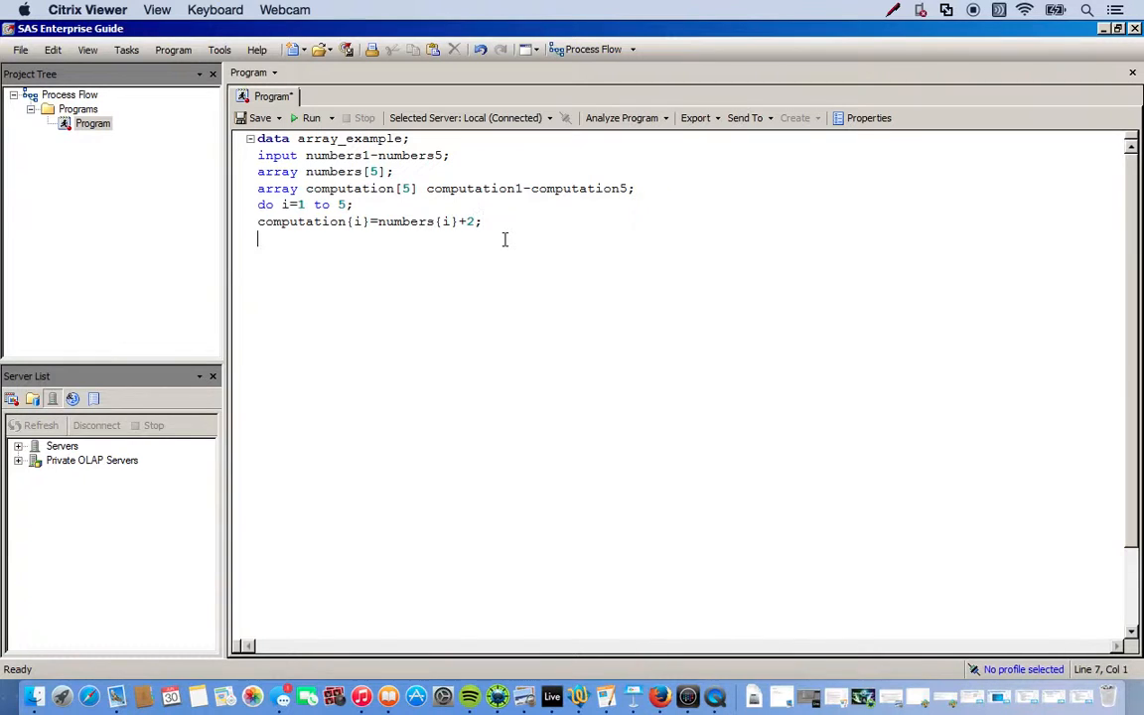
type("end")
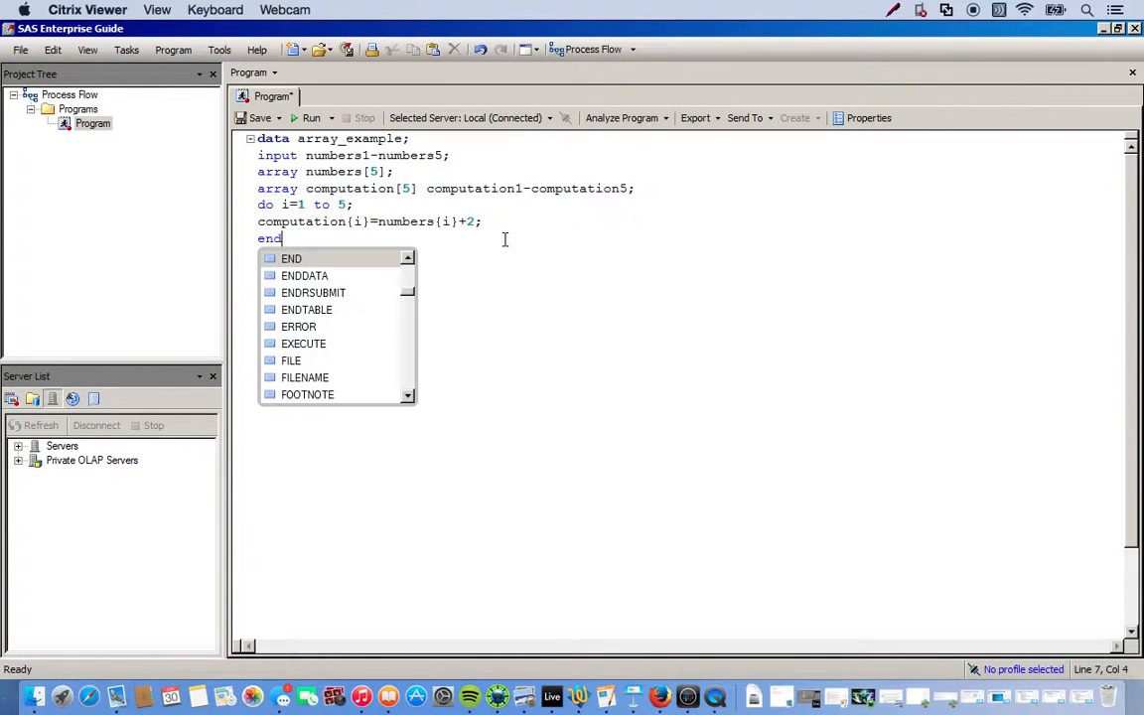
mouse_move(279, 196)
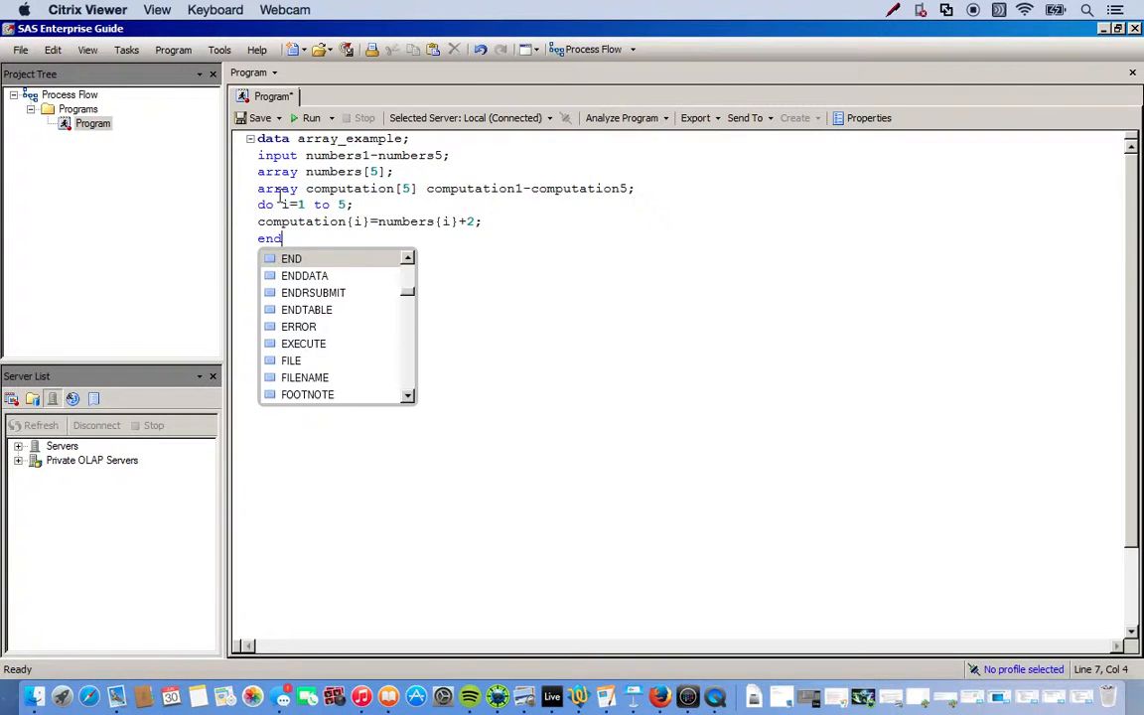
mouse_move(601, 426)
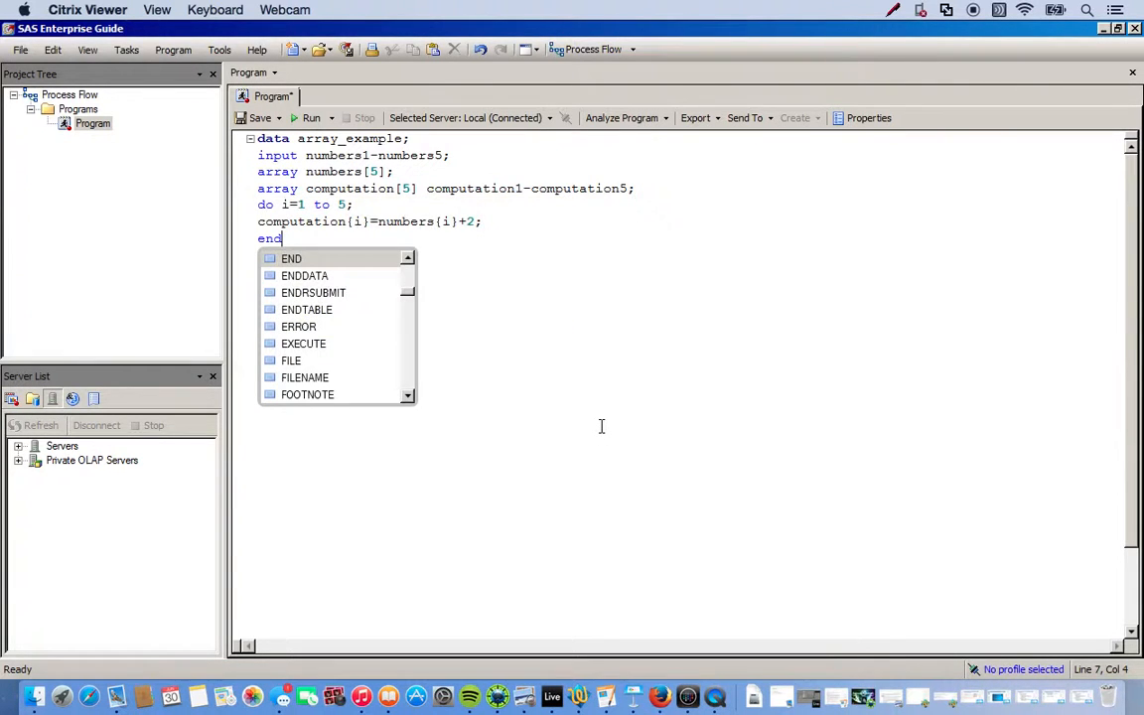
Complete end; to close the loop and start the datalines keyword
type(";")
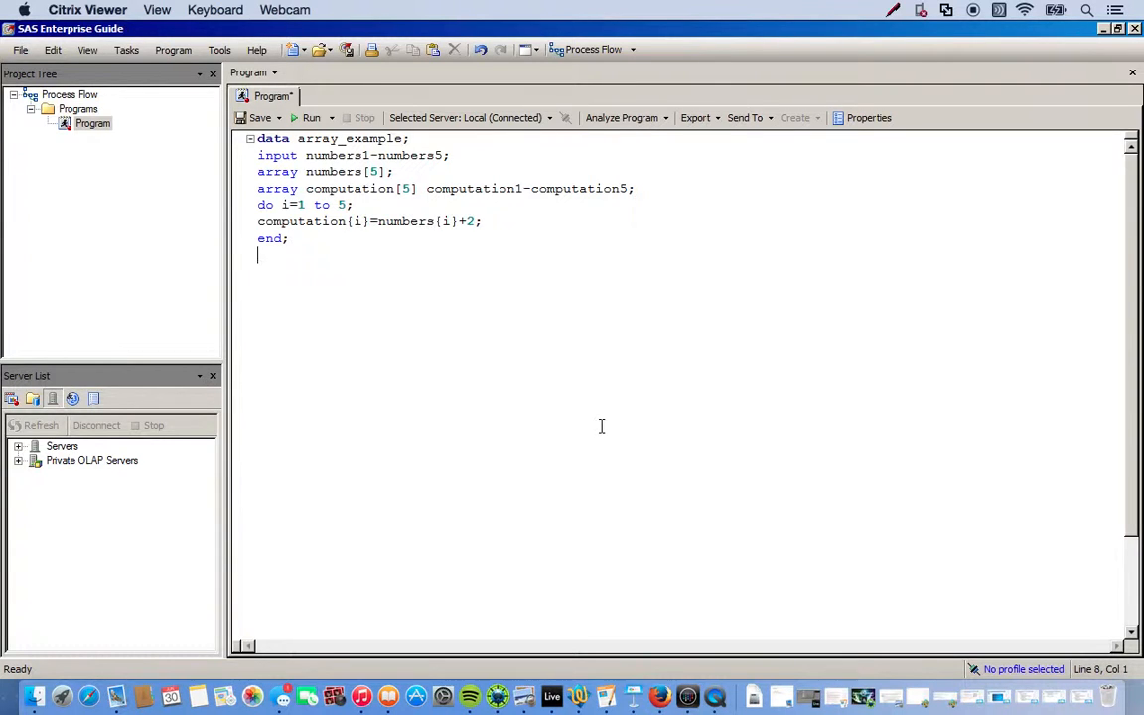
type("da")
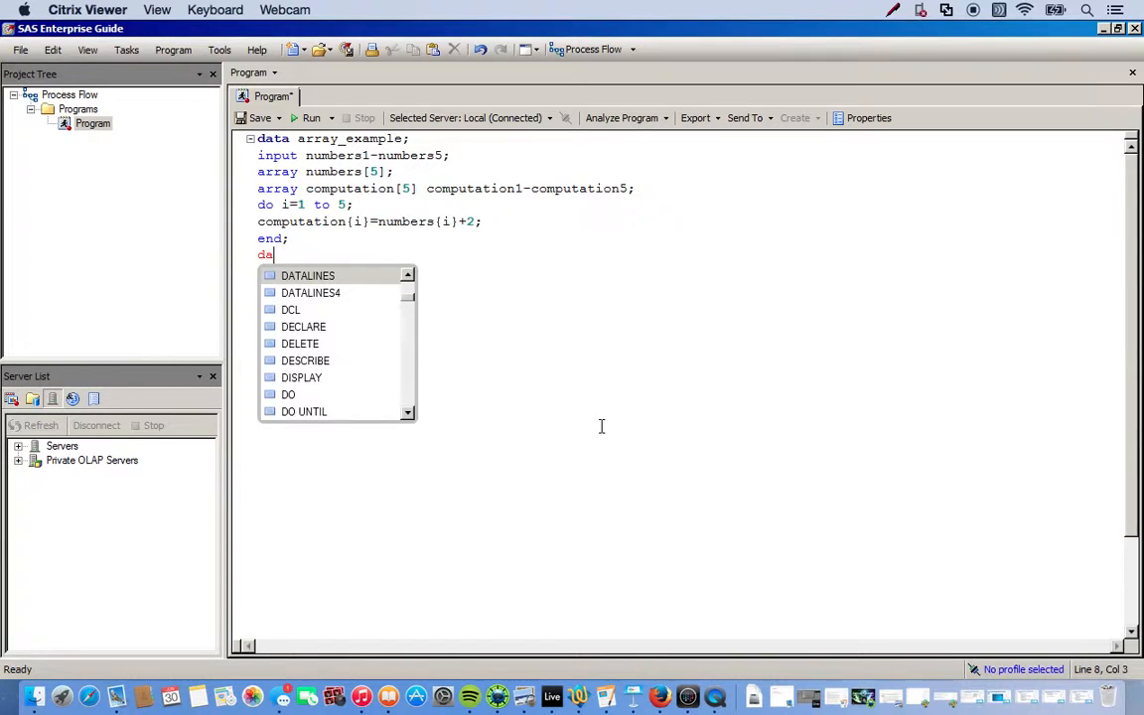
Add datalines with the values 2 4 6 8 10 and a closing semicolon
type("ta")
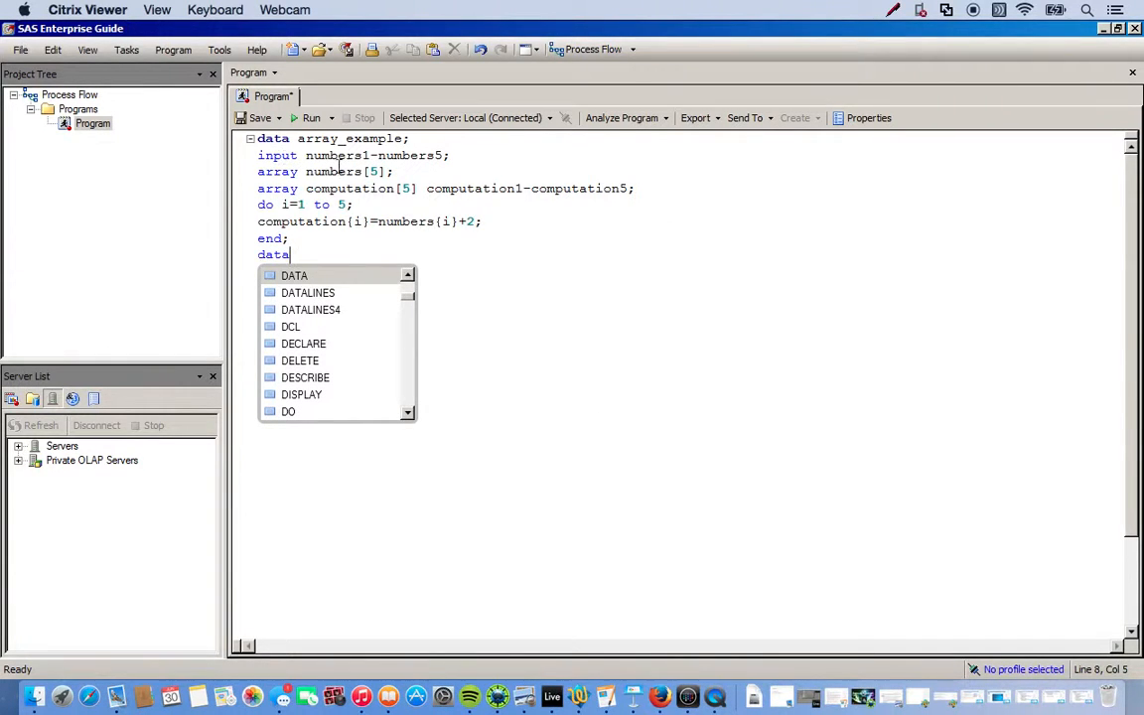
mouse_move(342, 167)
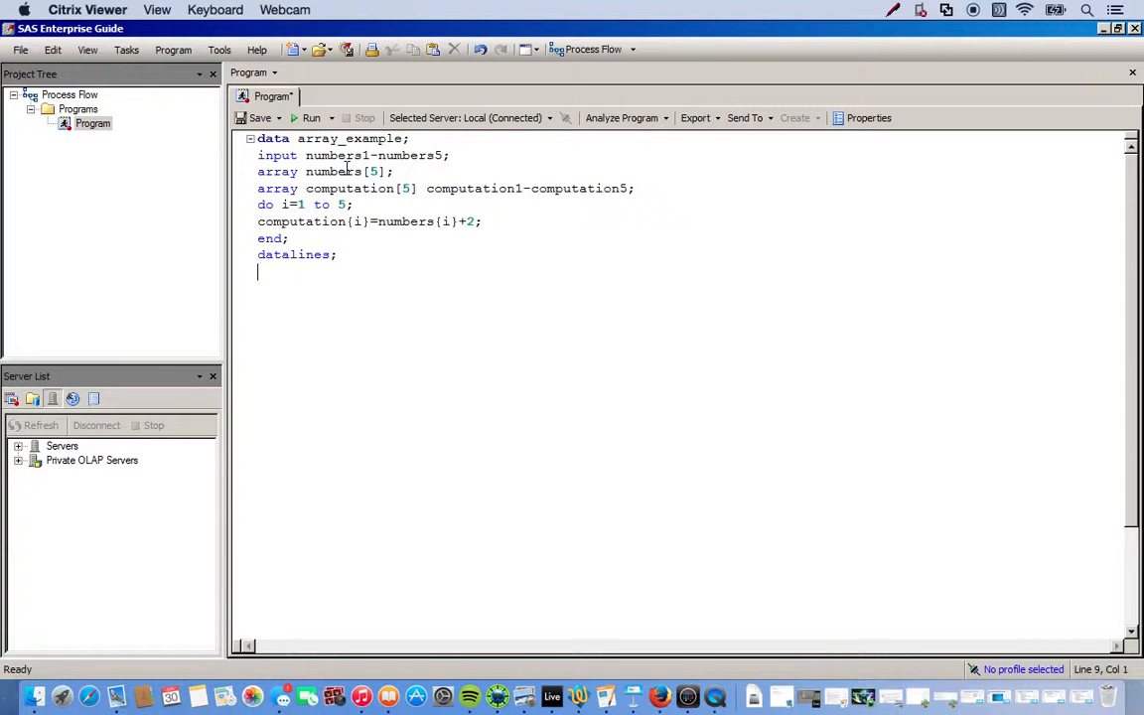
type("2 4")
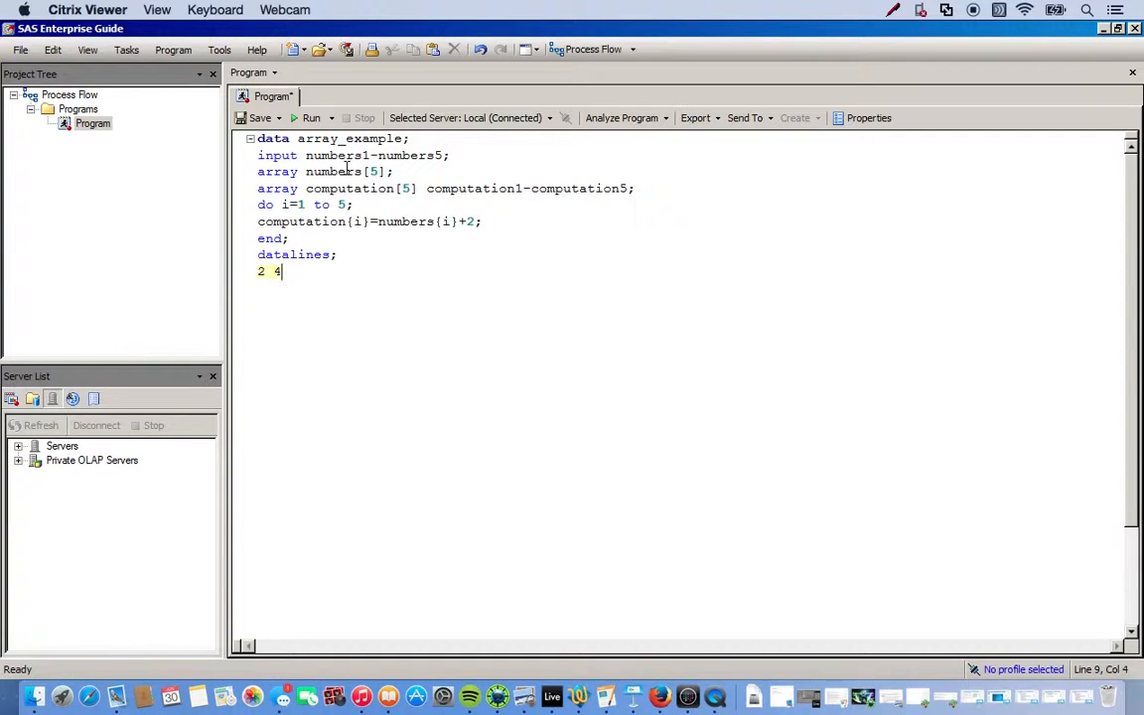
type("6 8")
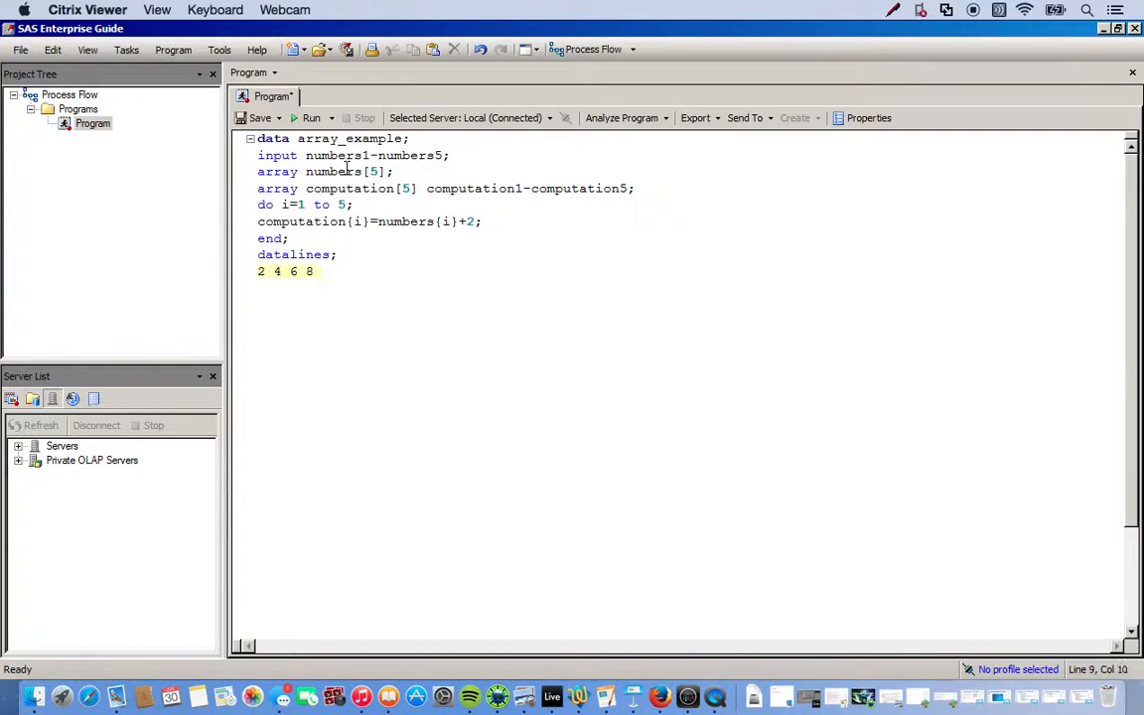
type("0")
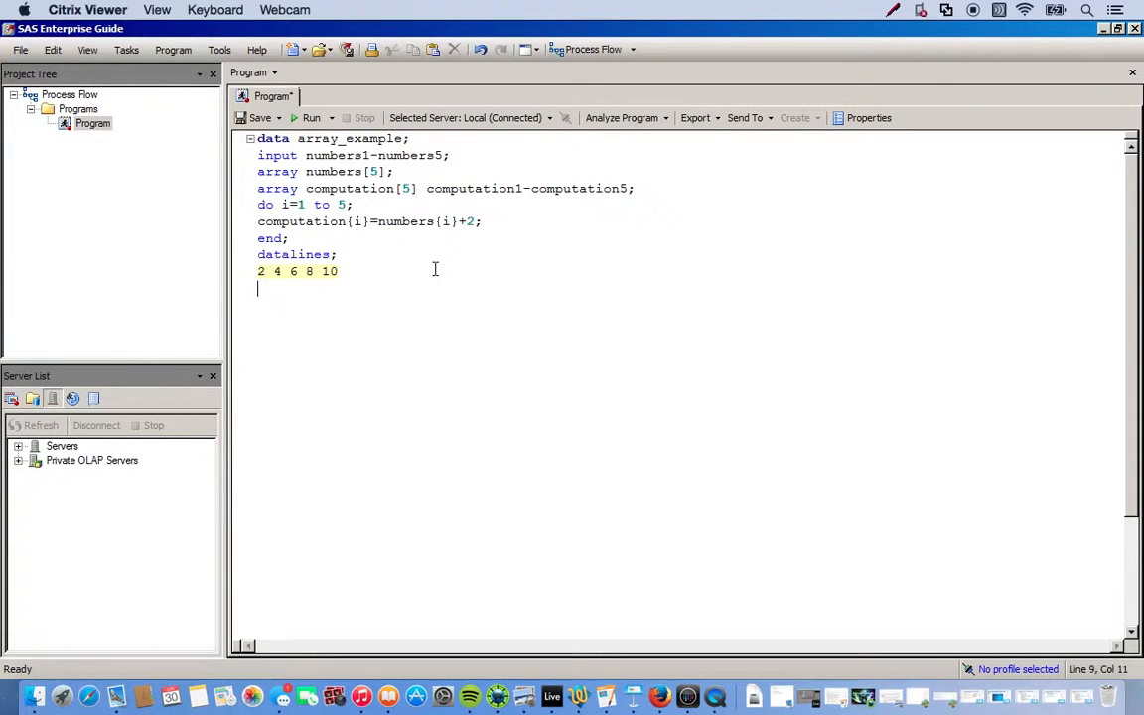
type(";")
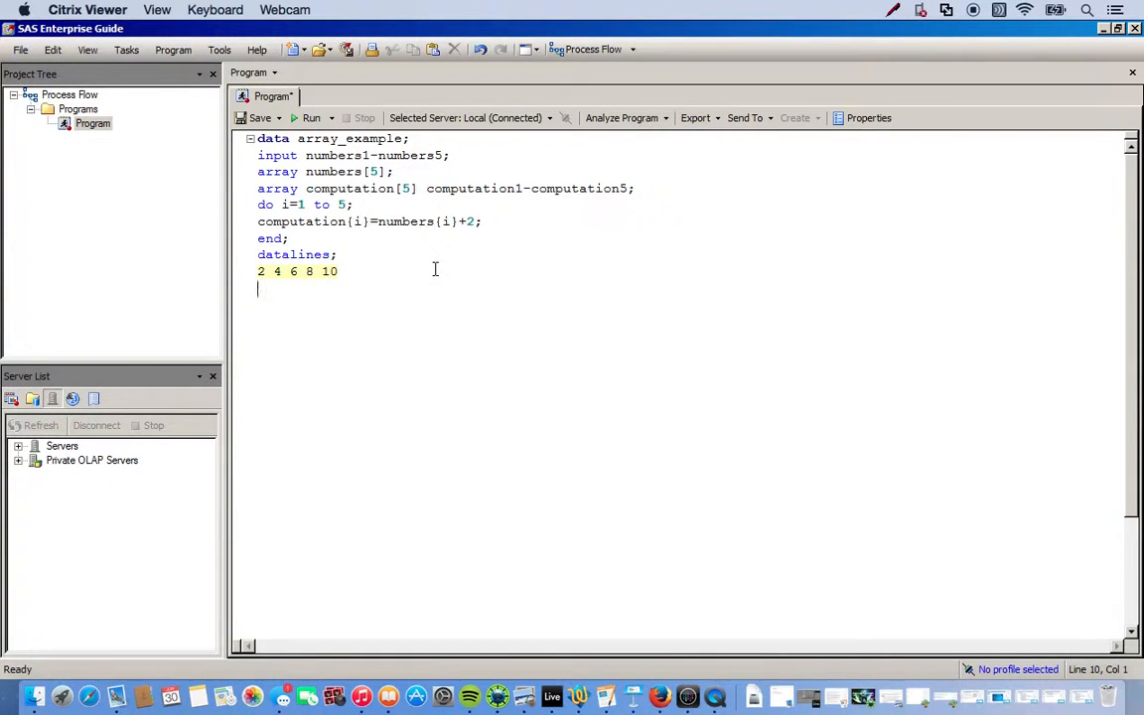
type(";")
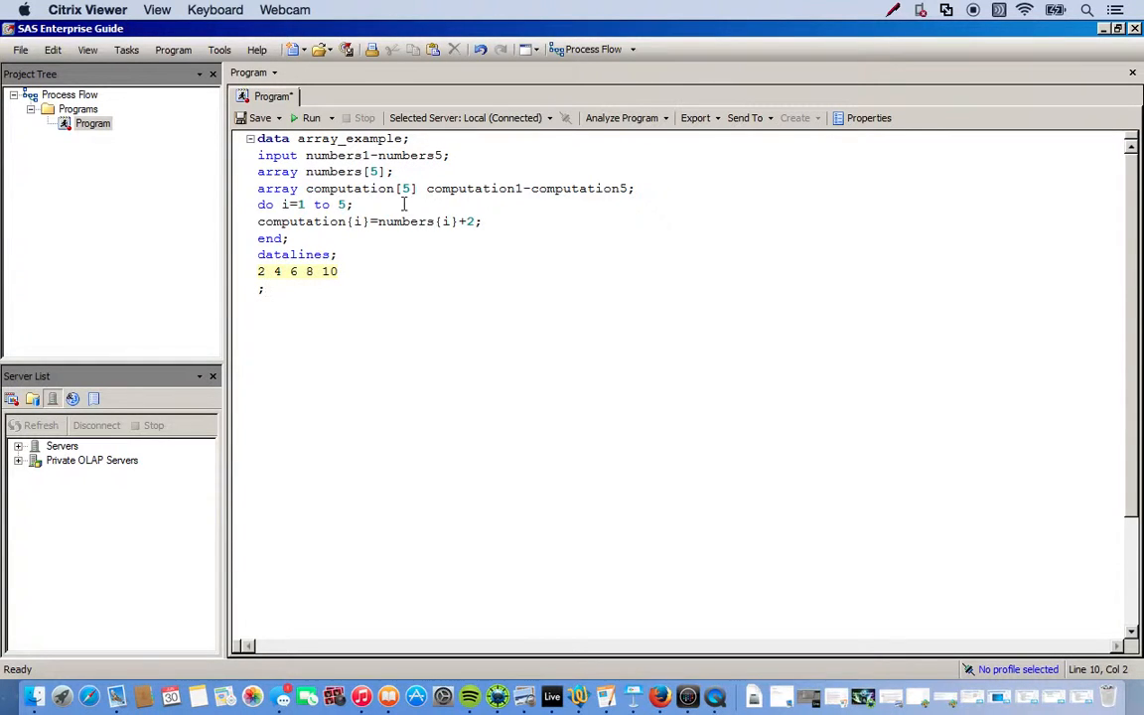
mouse_move(548, 328)
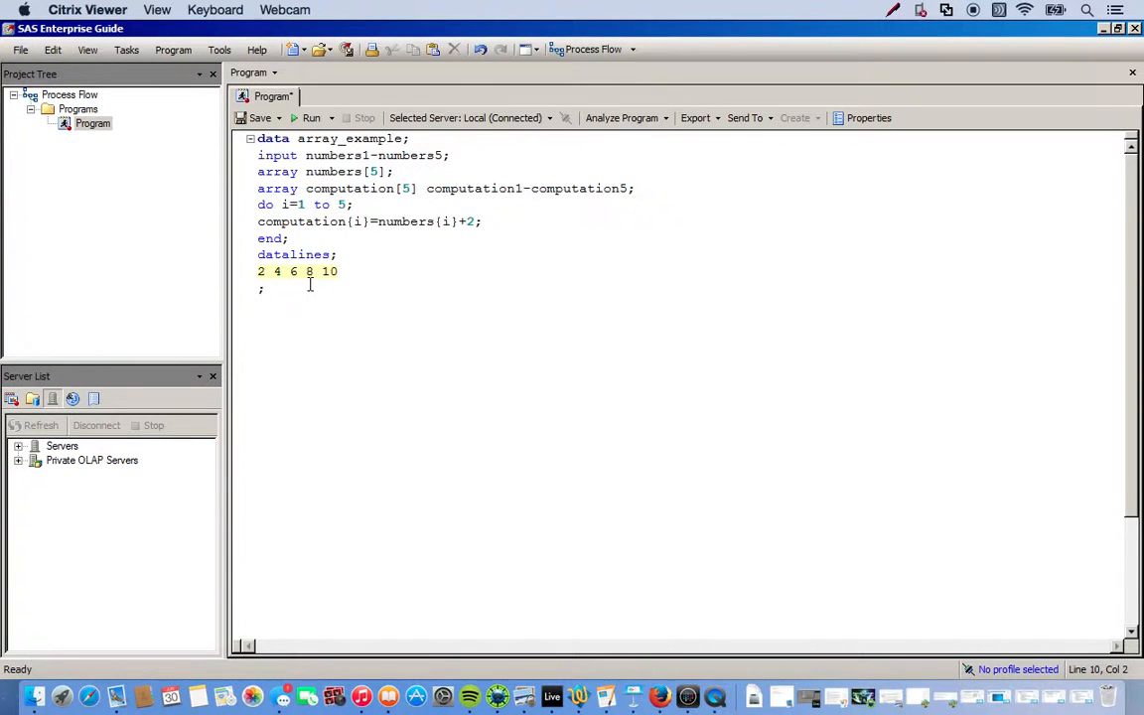
Finish with run; and run the data step
type("run")
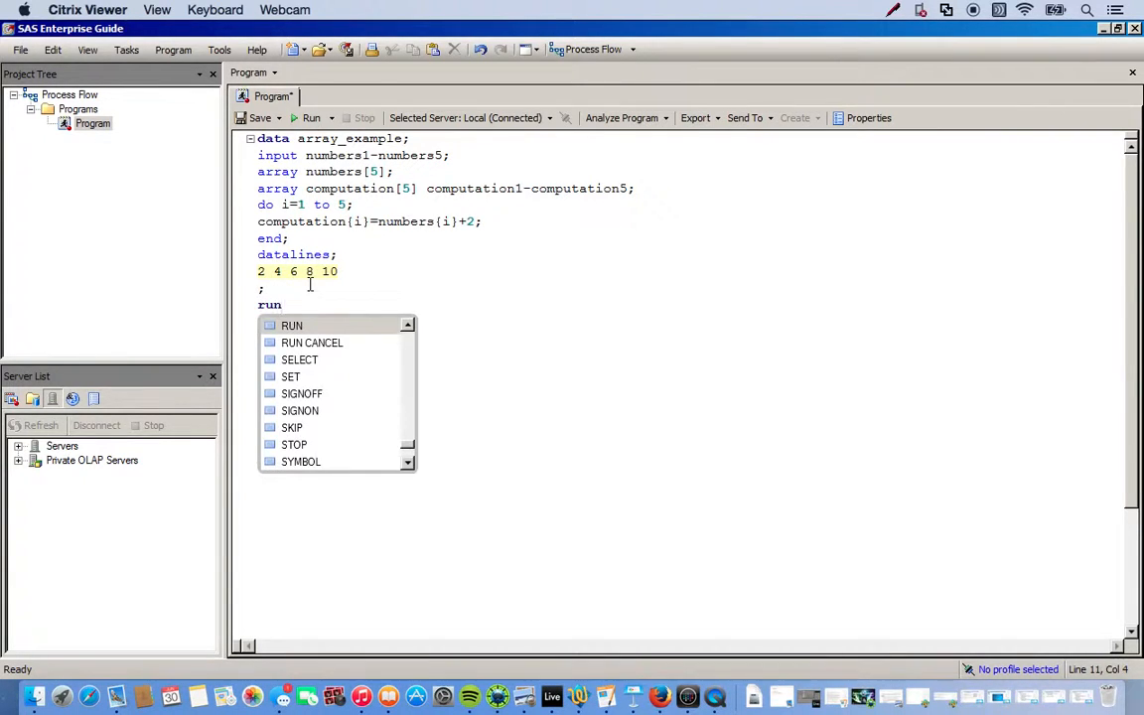
type(";")
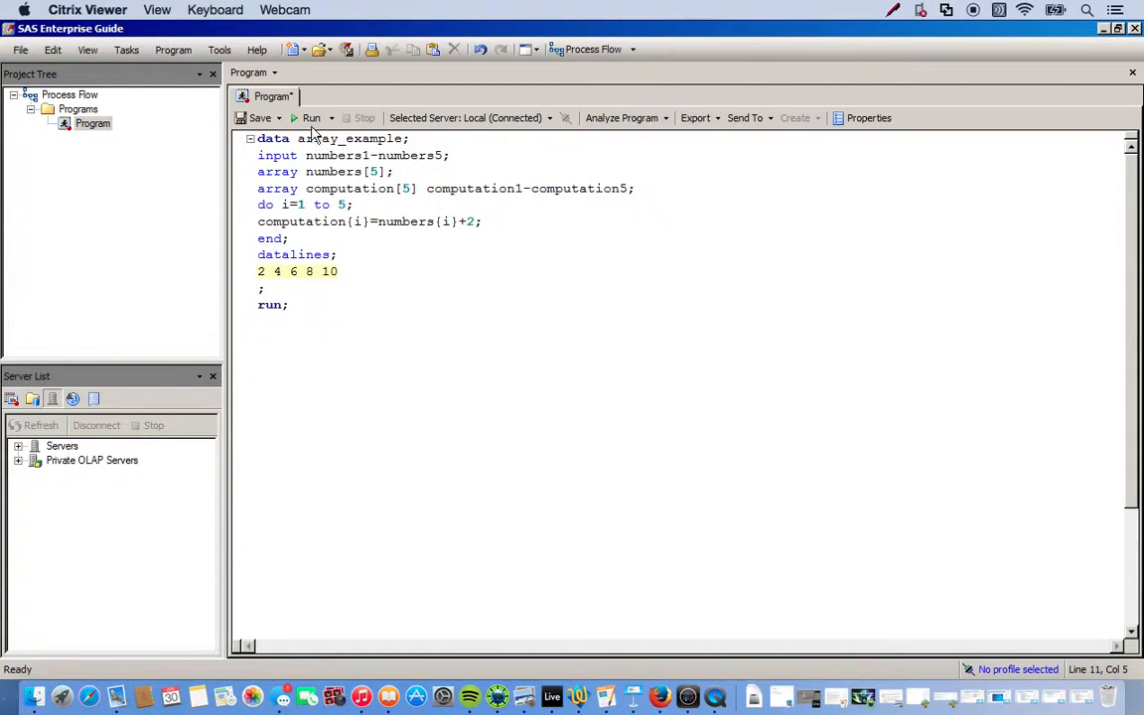
left_click(312, 117)
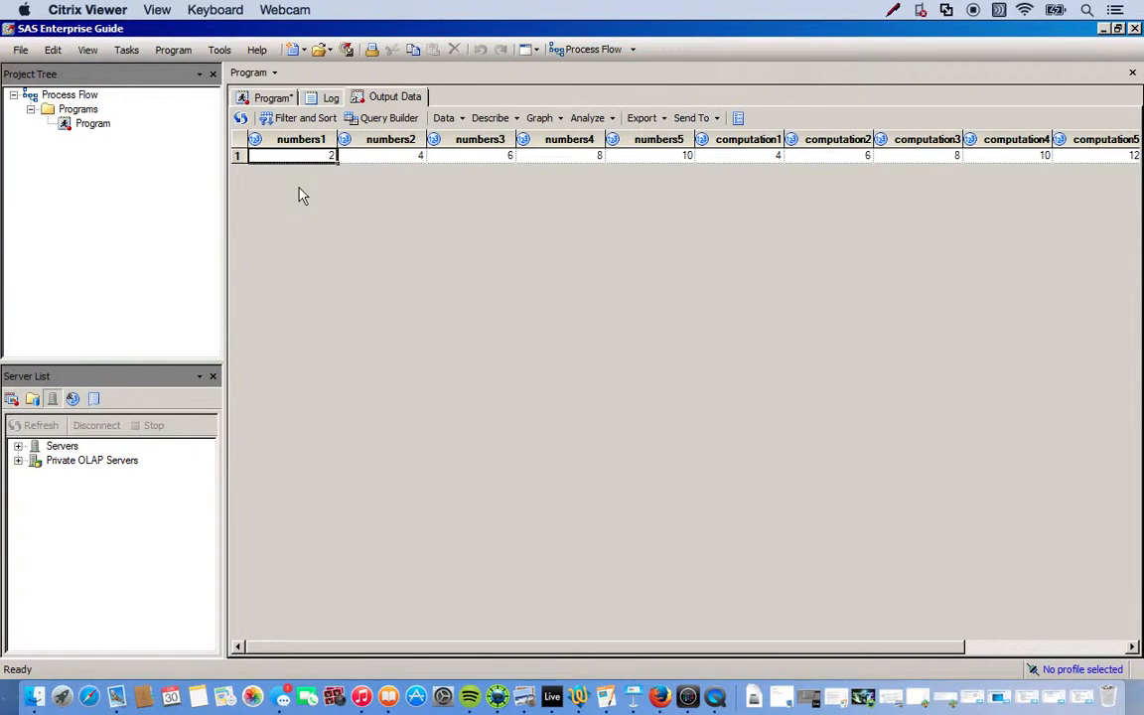
mouse_move(321, 171)
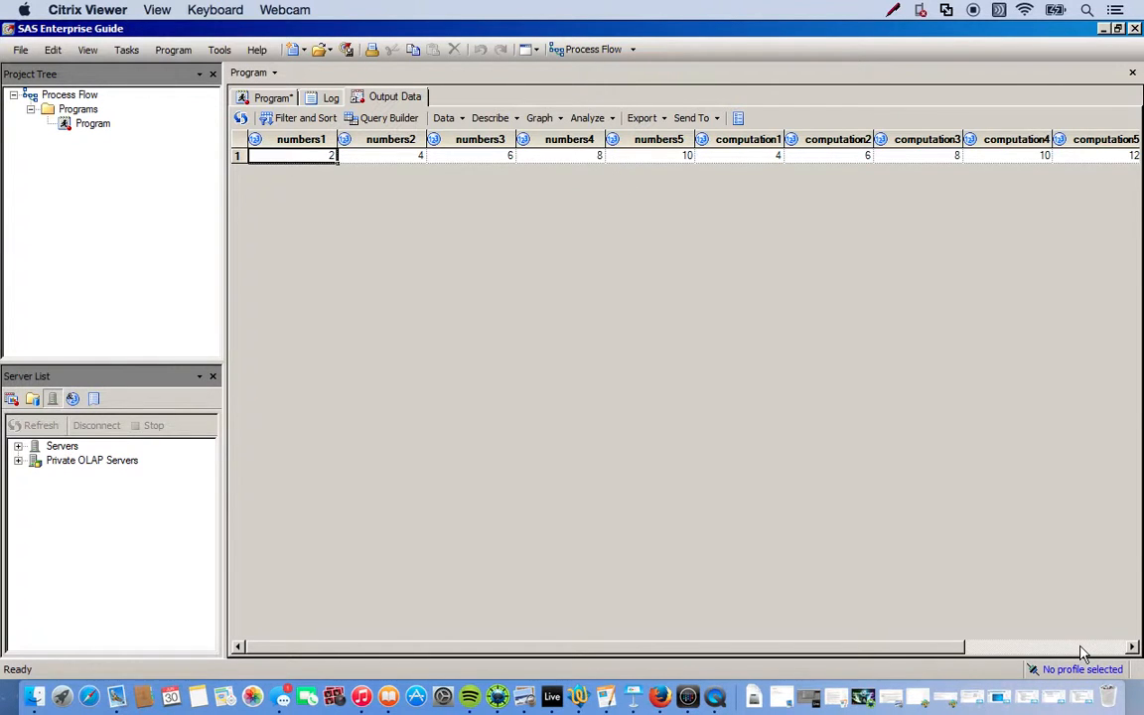
Check the output's numbers and computation values, scrolling right to the i column of 6
left_click_drag(1082, 647, 735, 646)
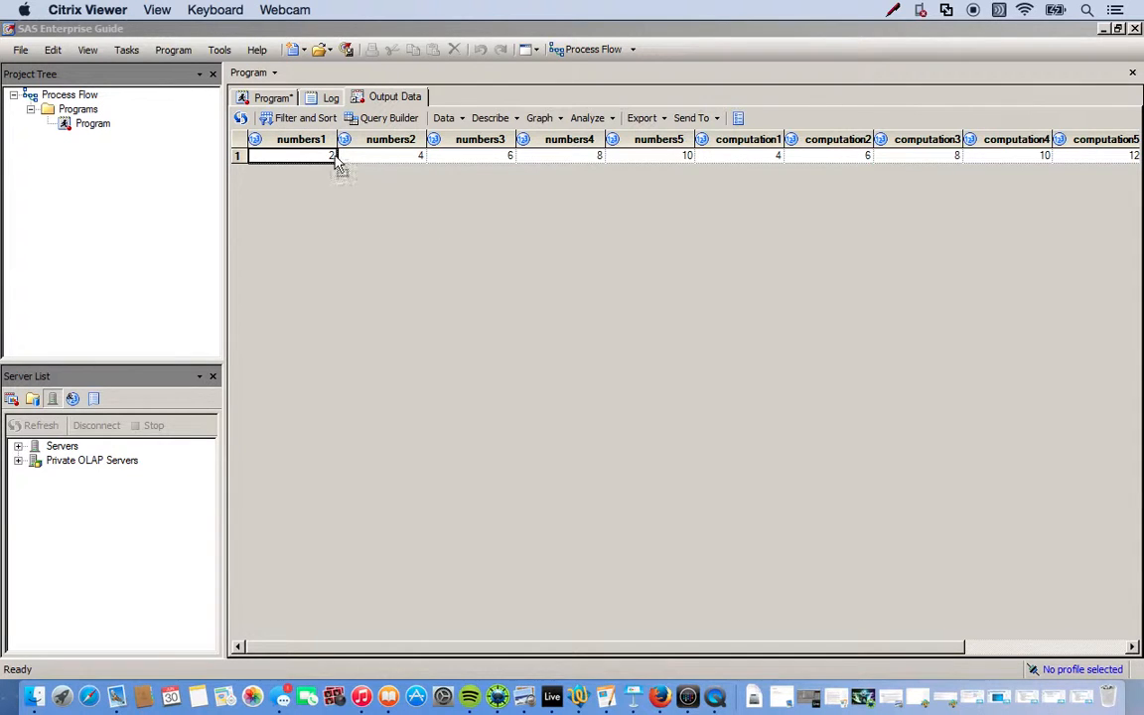
mouse_move(924, 645)
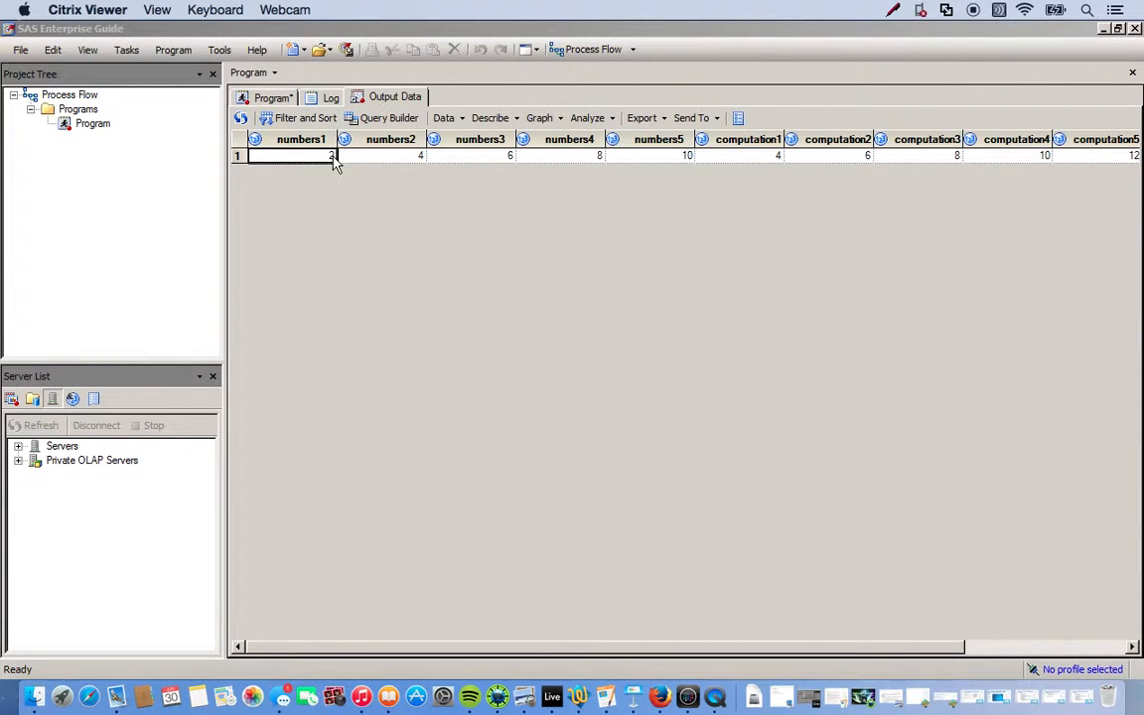
mouse_move(516, 192)
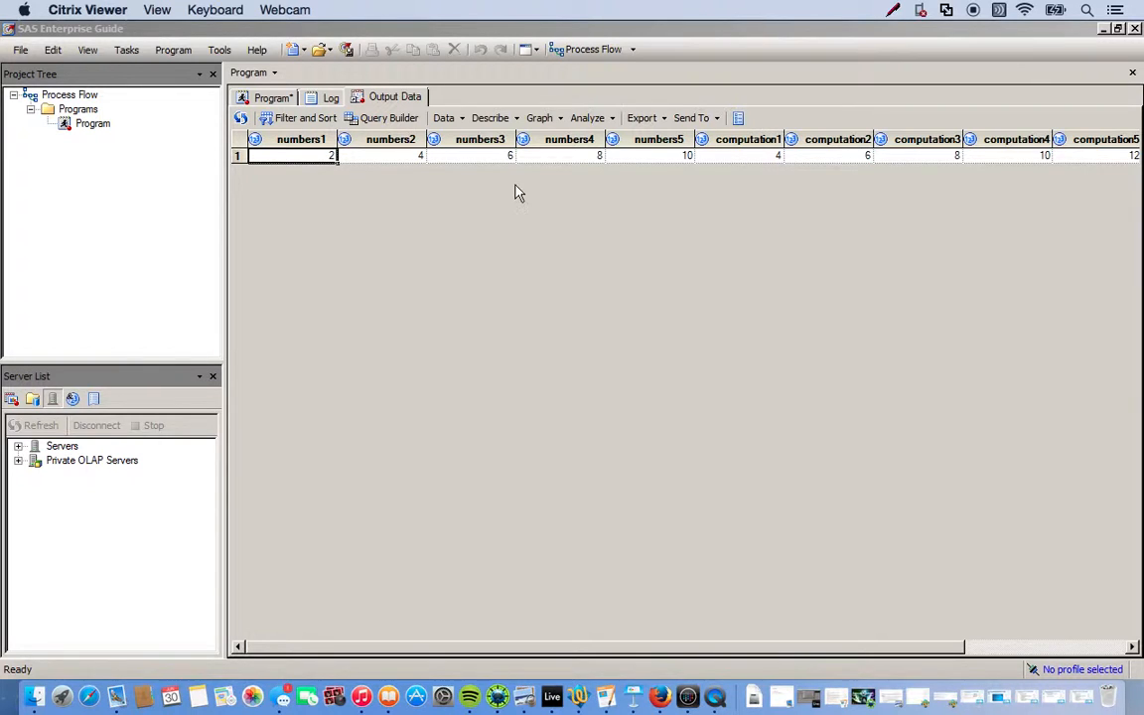
left_click(390, 156)
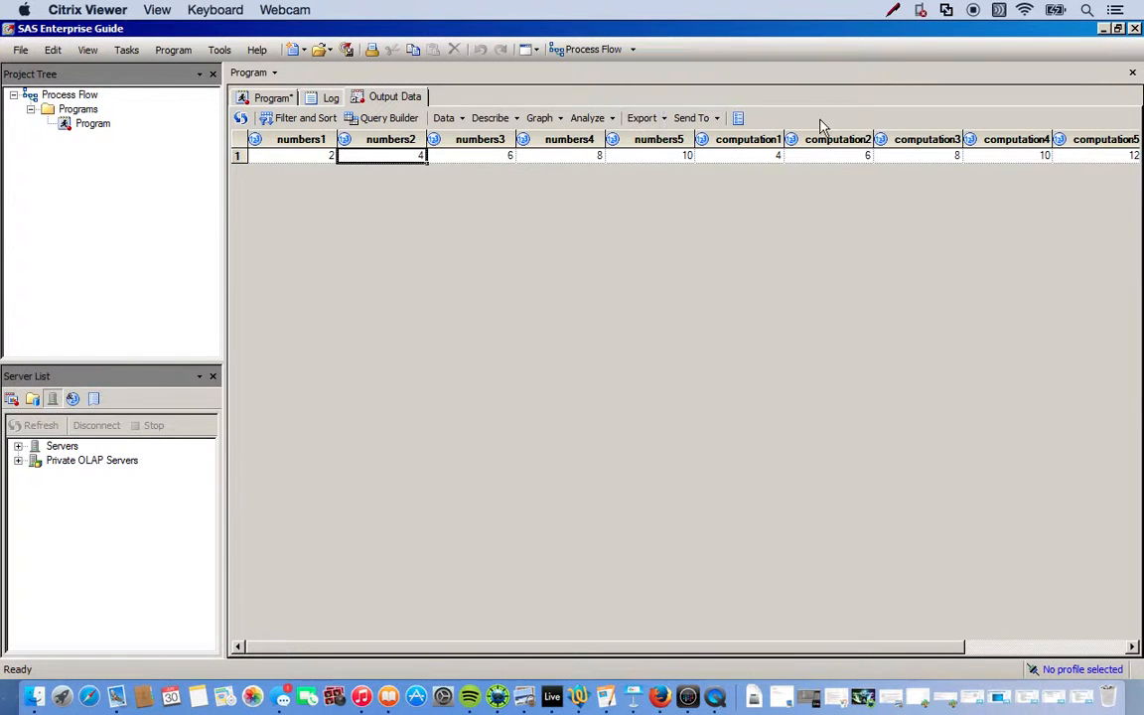
left_click(469, 156)
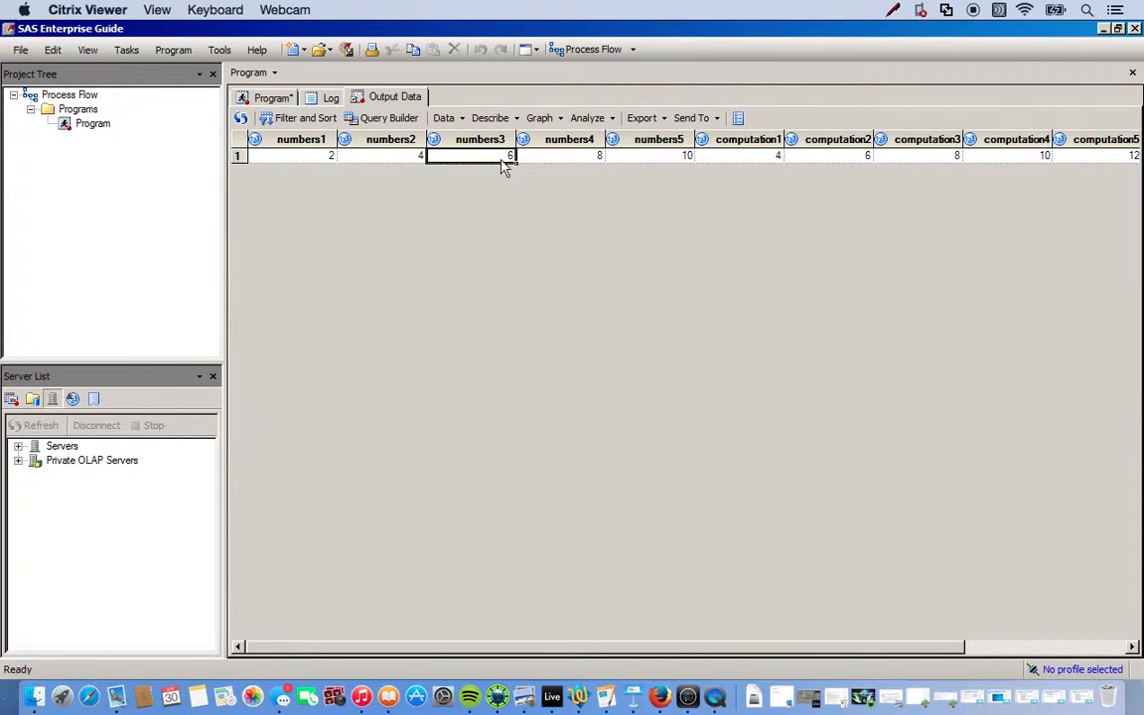
left_click(918, 156)
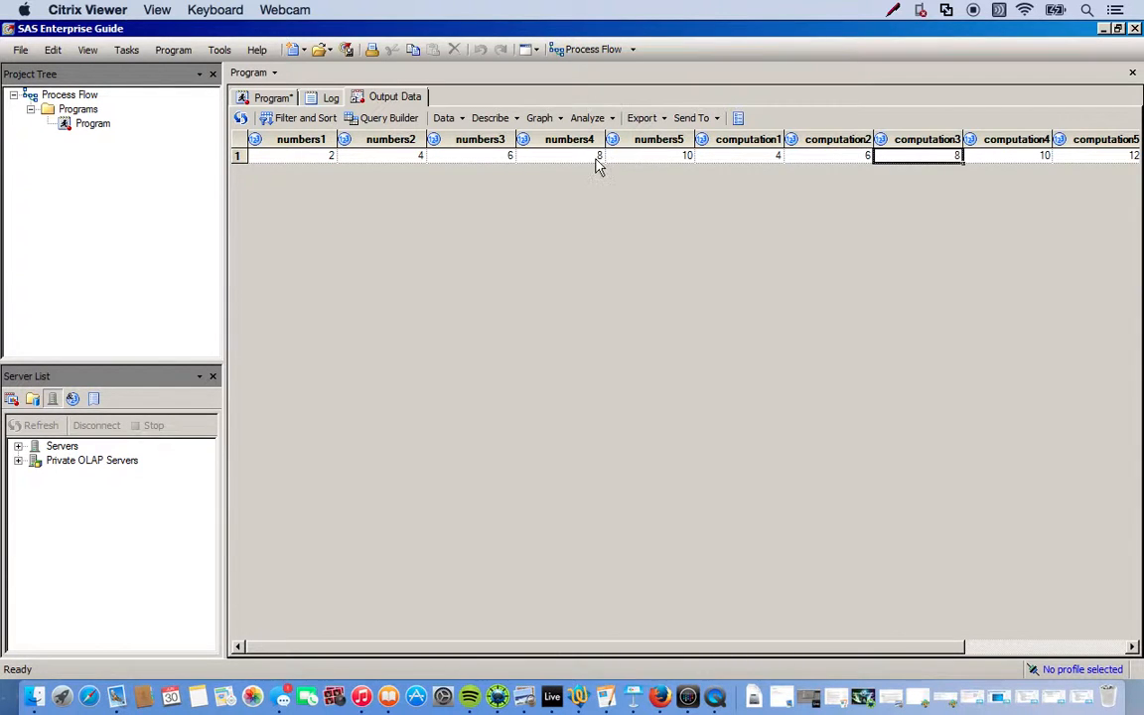
left_click(1013, 155)
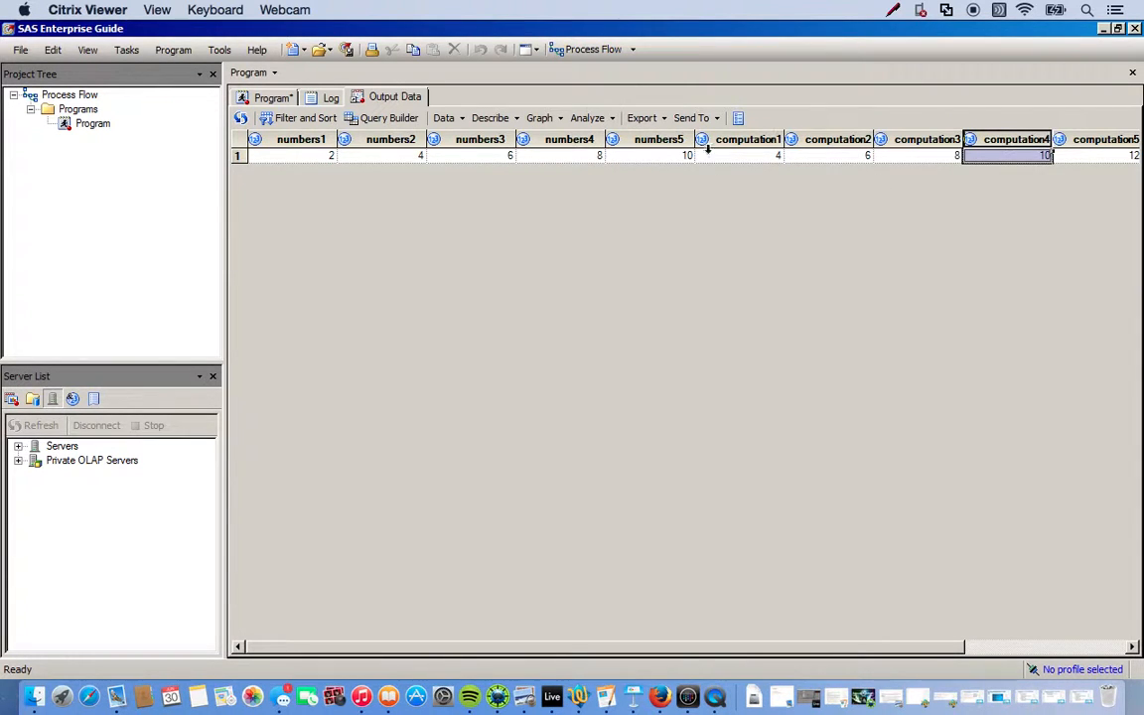
left_click(650, 156)
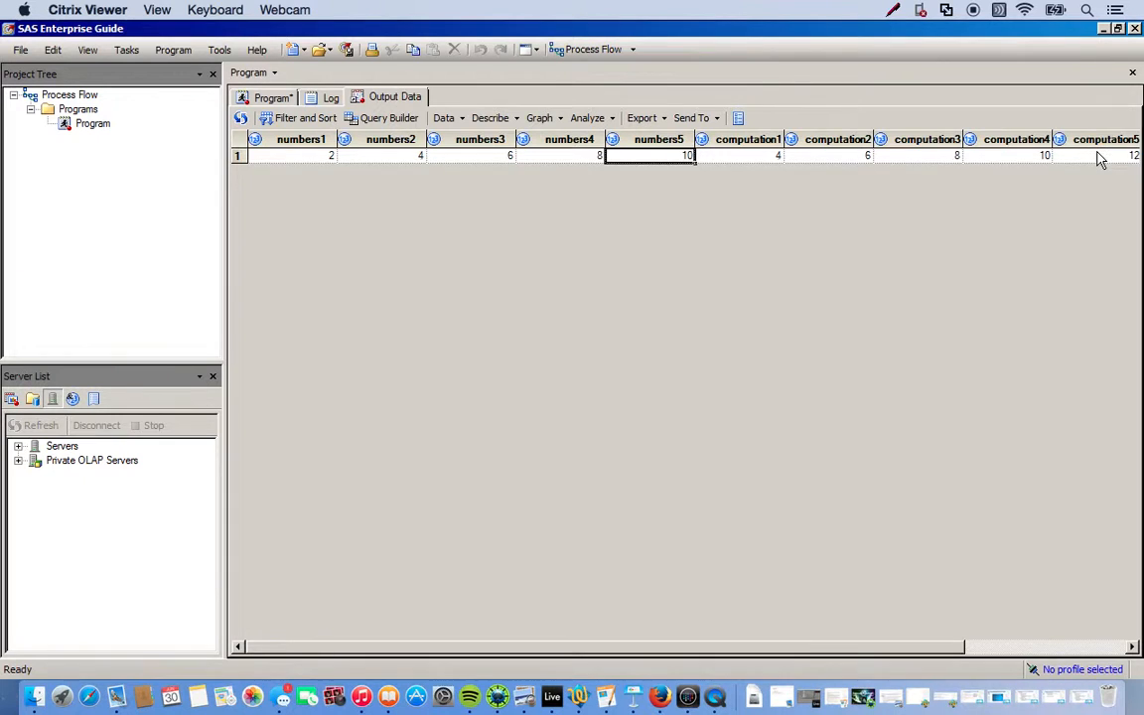
scroll("right", 3)
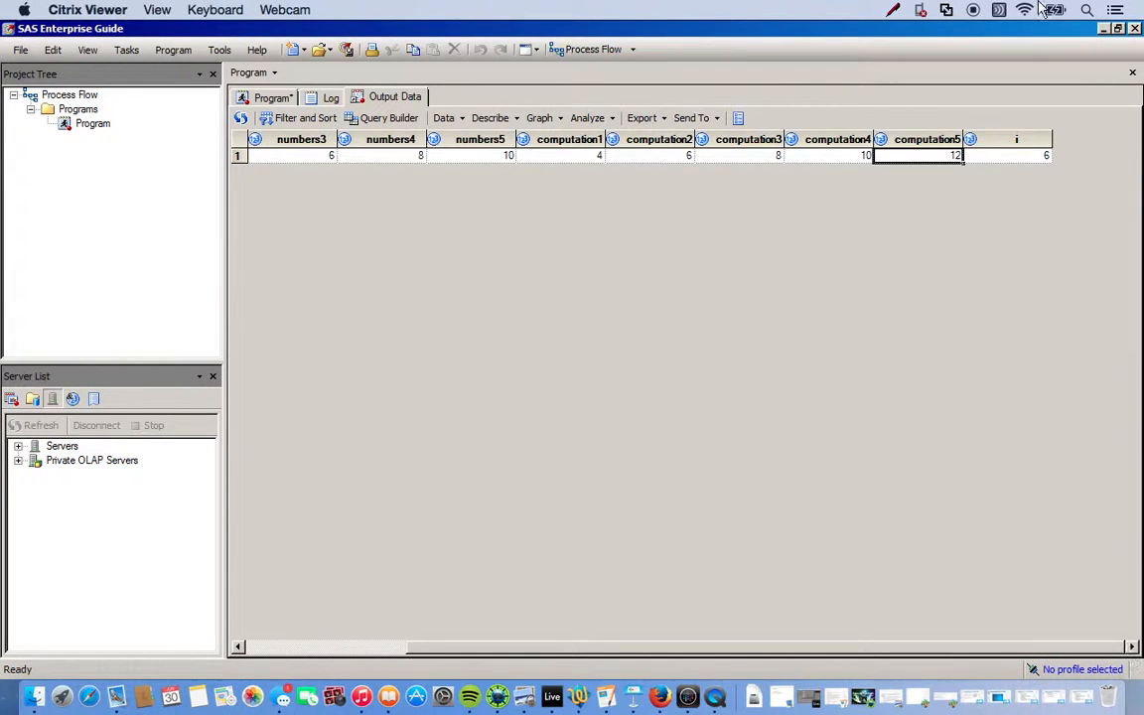
left_click(1013, 155)
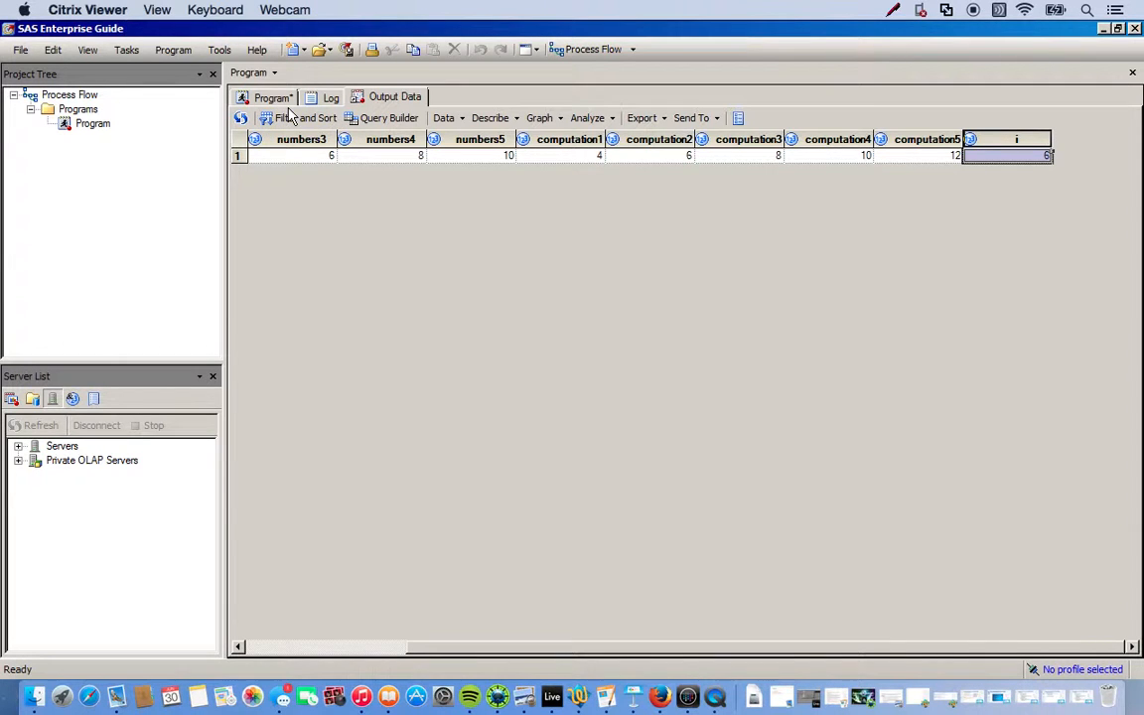
left_click(273, 98)
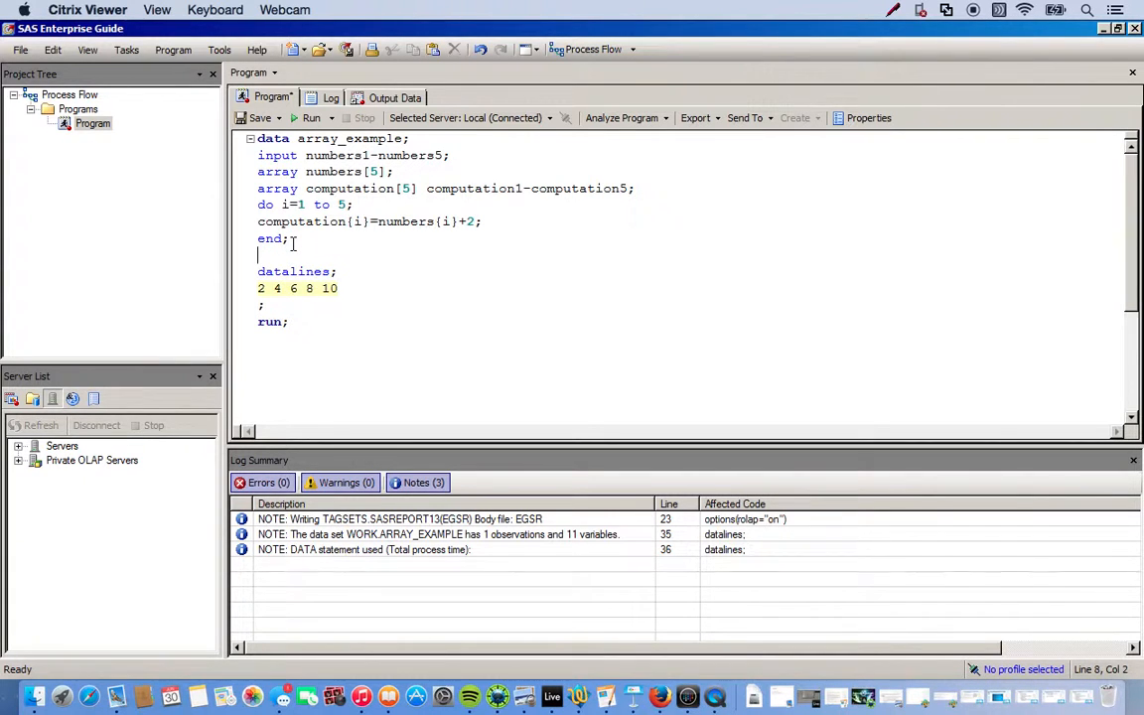
Add drop i; after end; and rerun the program
type("drop i;")
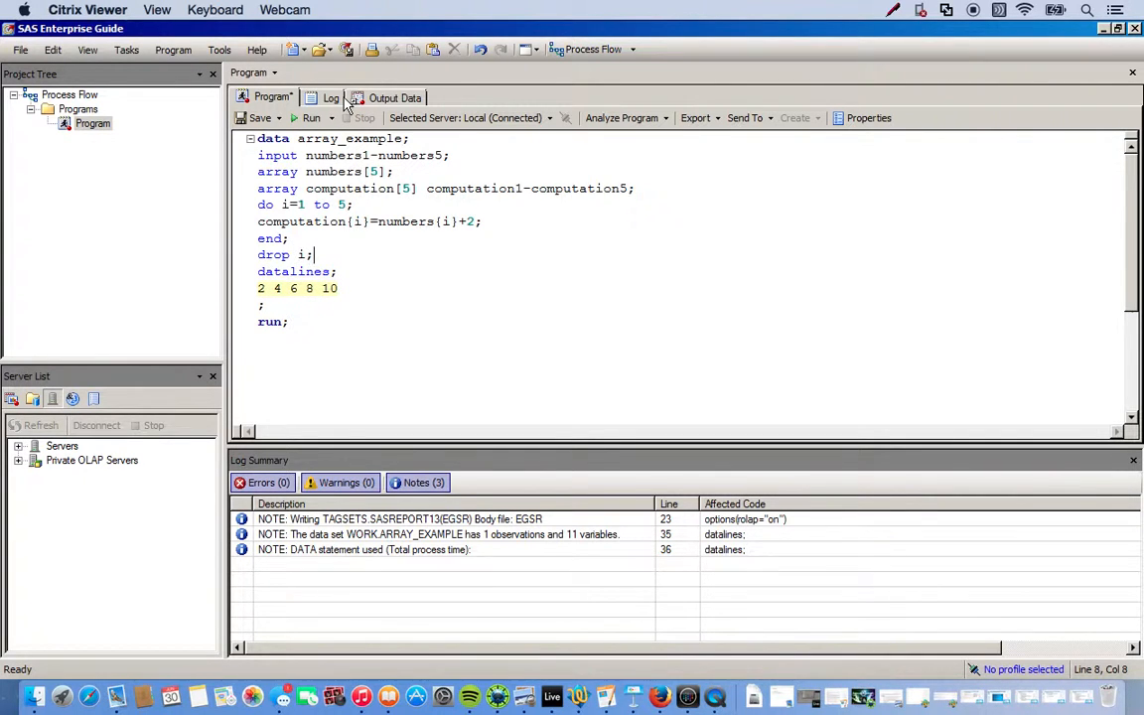
left_click(312, 117)
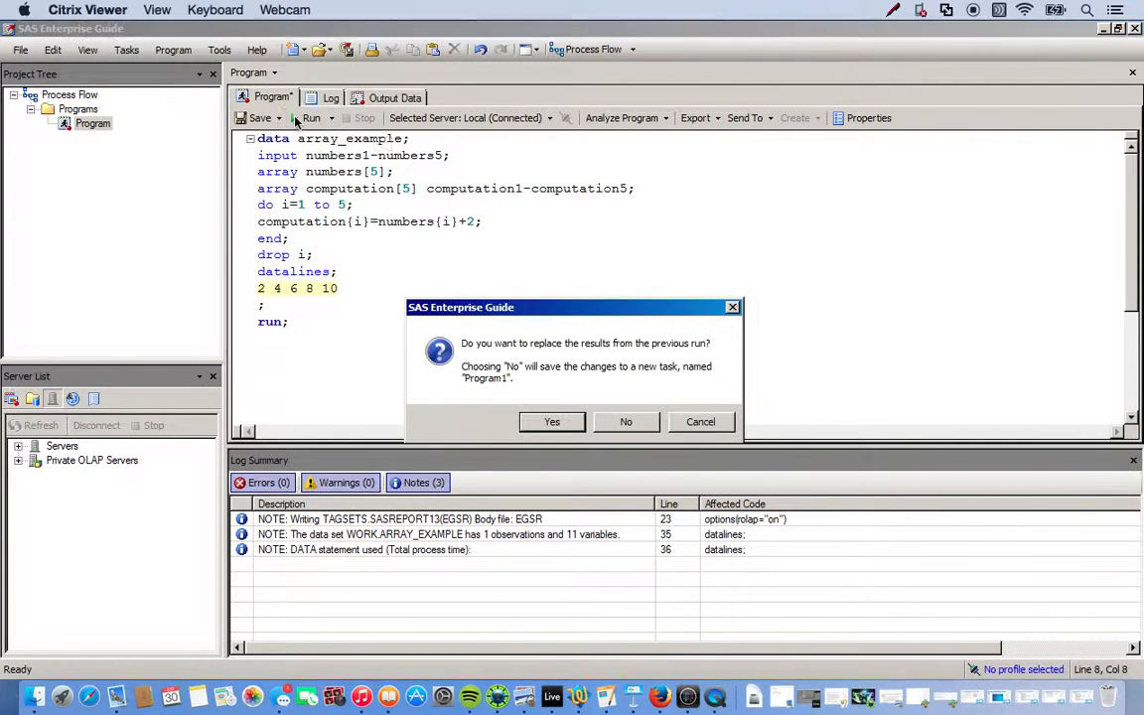
Replace the earlier results and confirm the output has no i column
left_click(552, 421)
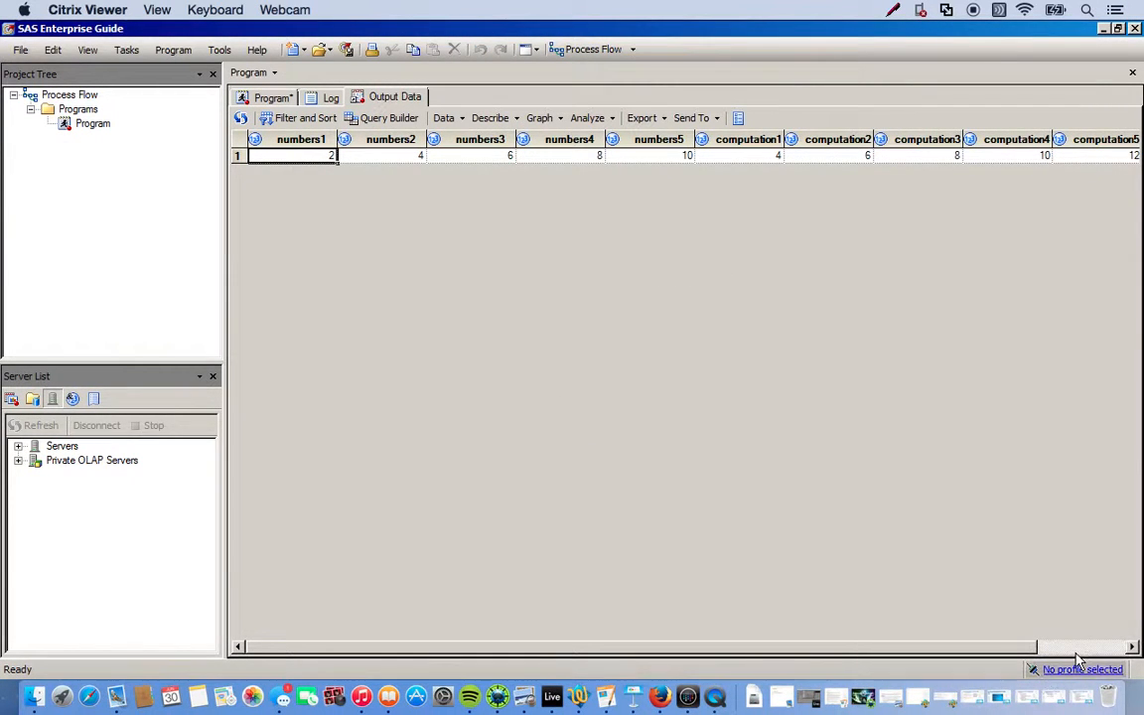
scroll("right", 3)
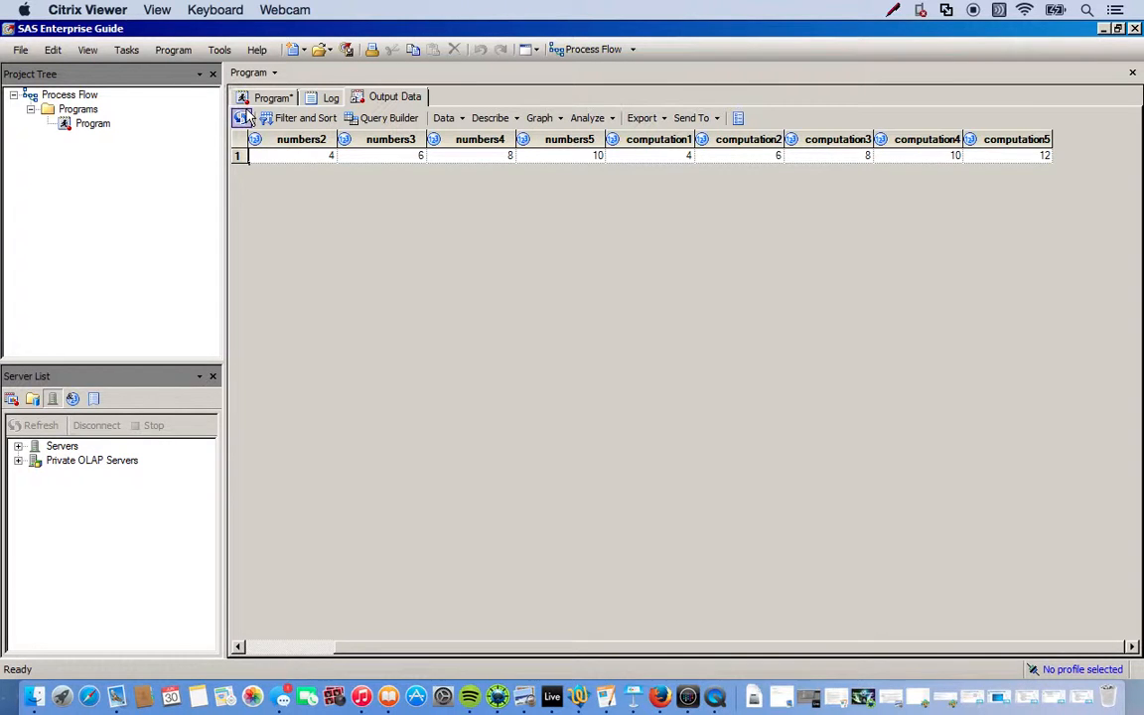
left_click(273, 97)
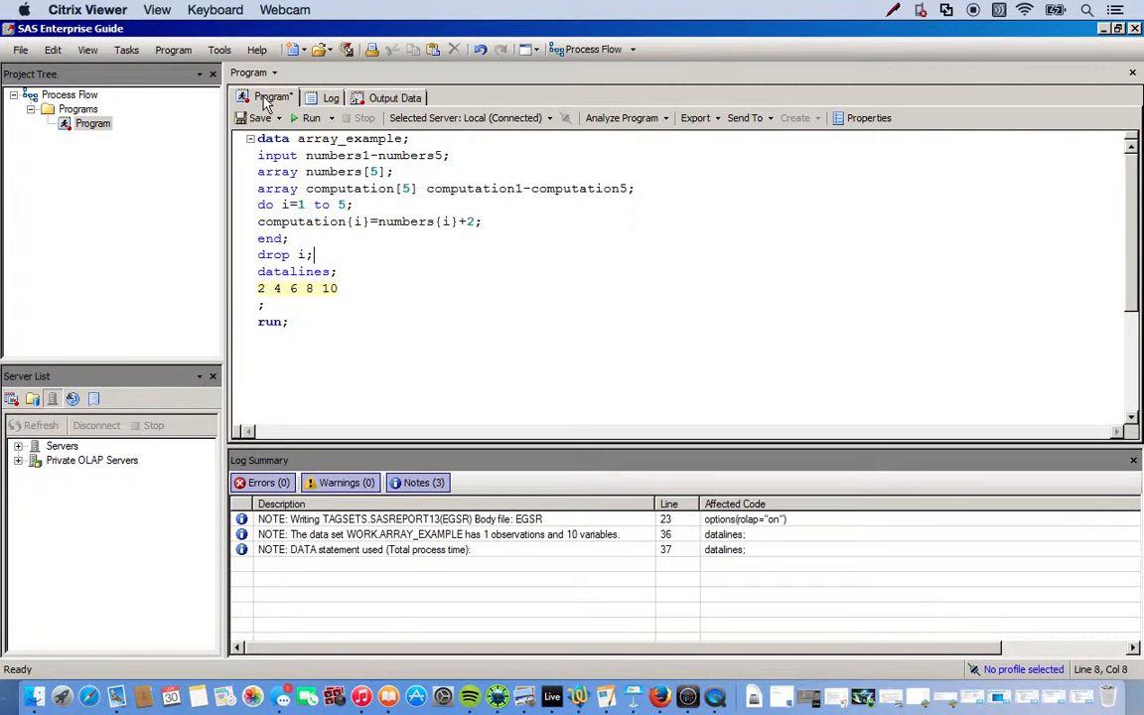